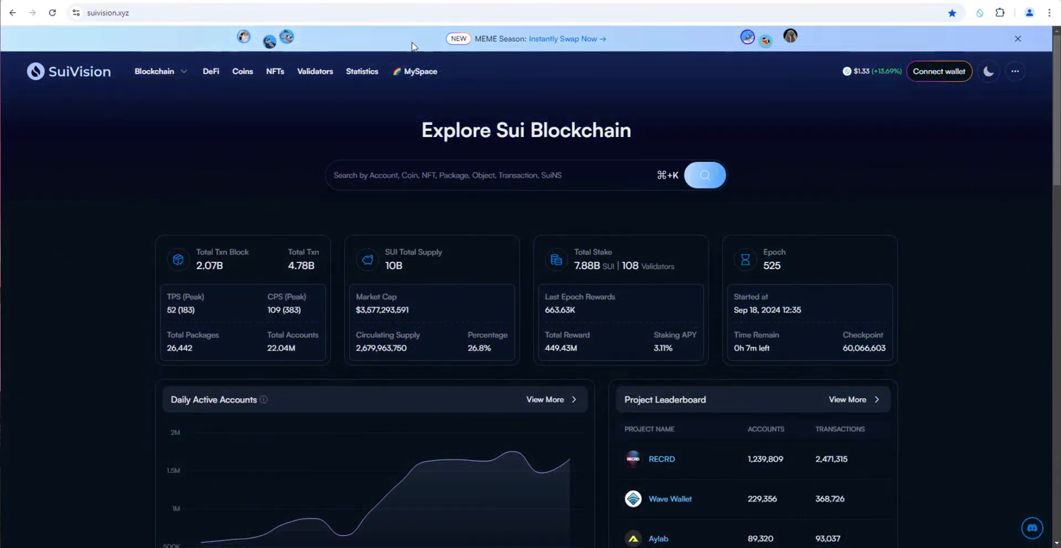
- Enter dexscreener.com/sui in the address bar while the BLUB coin page quote is shown
{"action": "type", "text": "dexscreener.com/sui"}
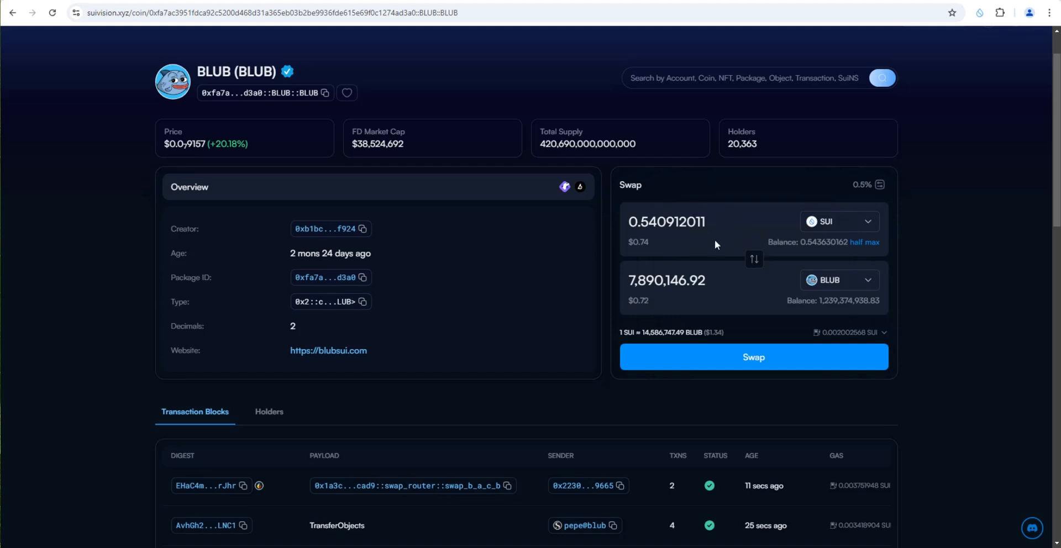
{"action": "mouse_move", "coordinate": [763, 336]}
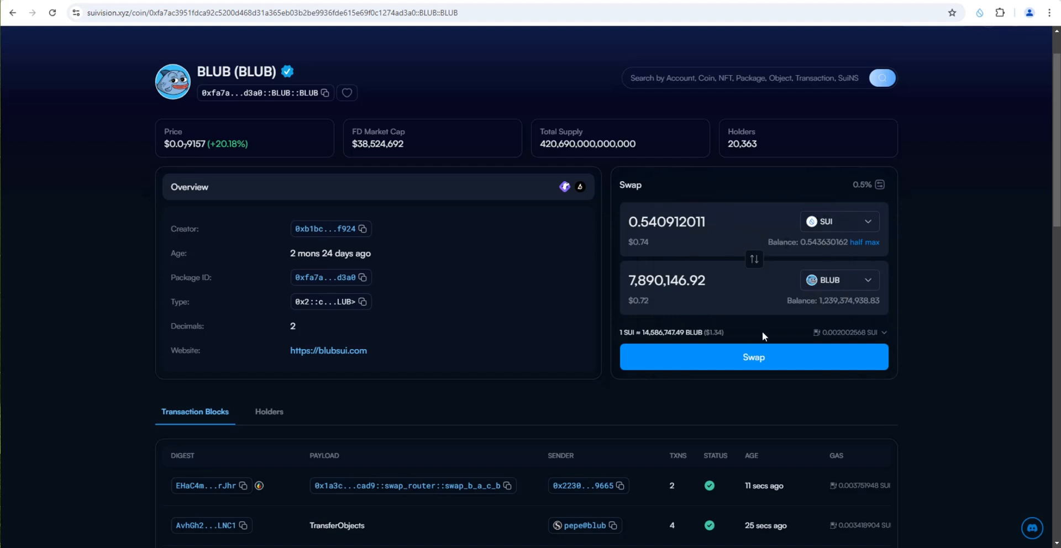
- Browse DEX Screener's Sui trending pairs and view the BLUB/SUI and LIQ/SUI charts
{"action": "type", "text": "dexscreener.com/sui"}
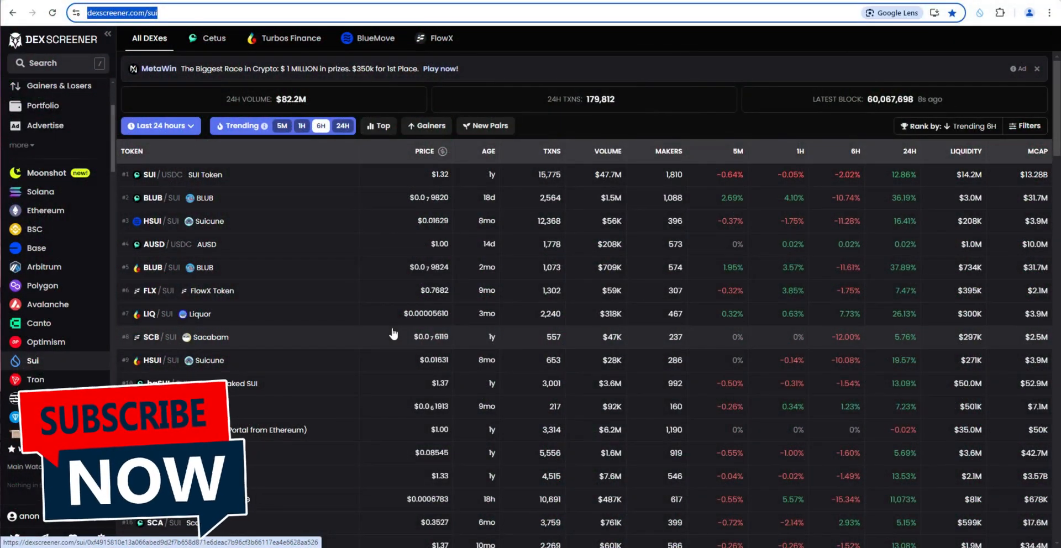
{"action": "mouse_move", "coordinate": [312, 240]}
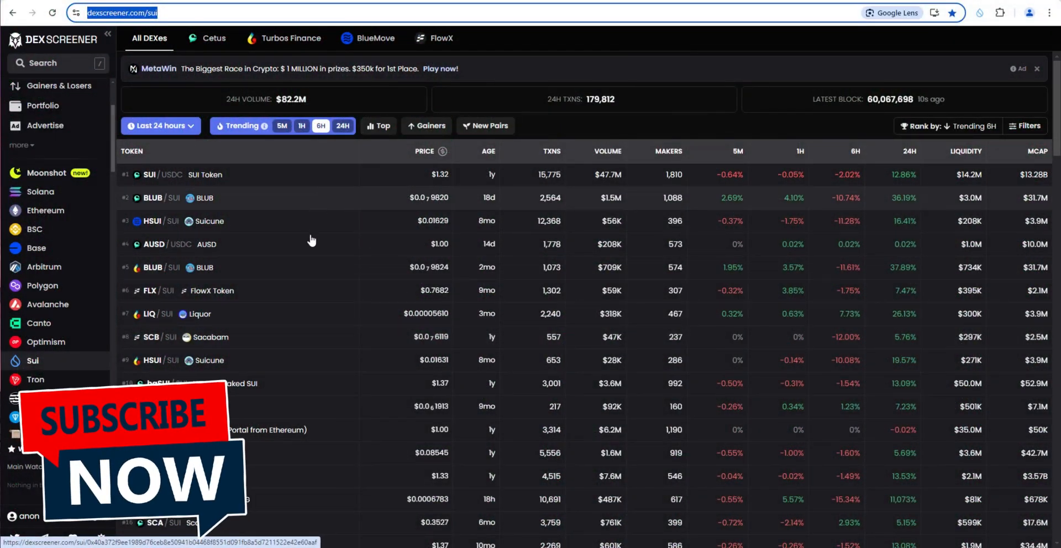
{"action": "mouse_move", "coordinate": [308, 282]}
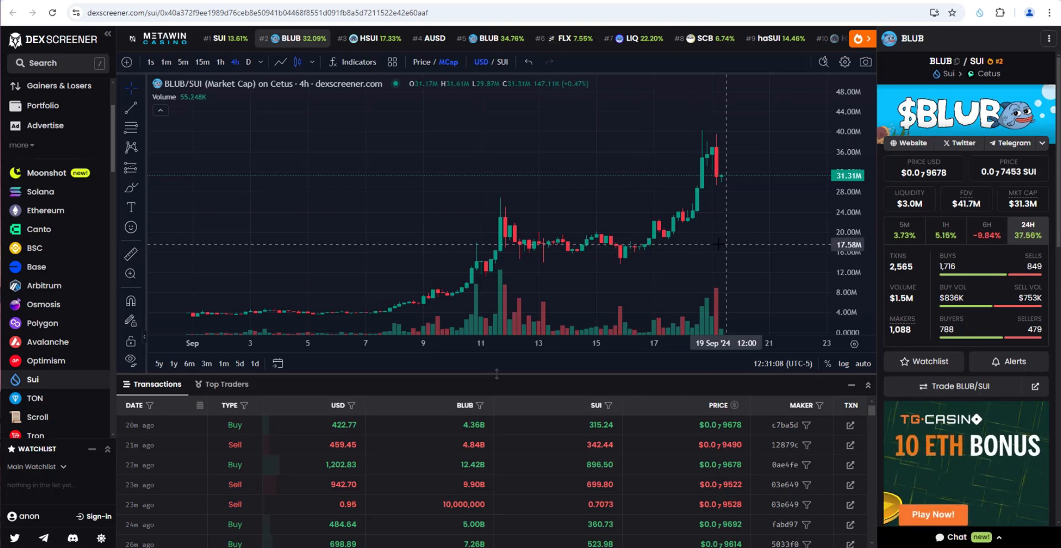
{"action": "mouse_move", "coordinate": [703, 252]}
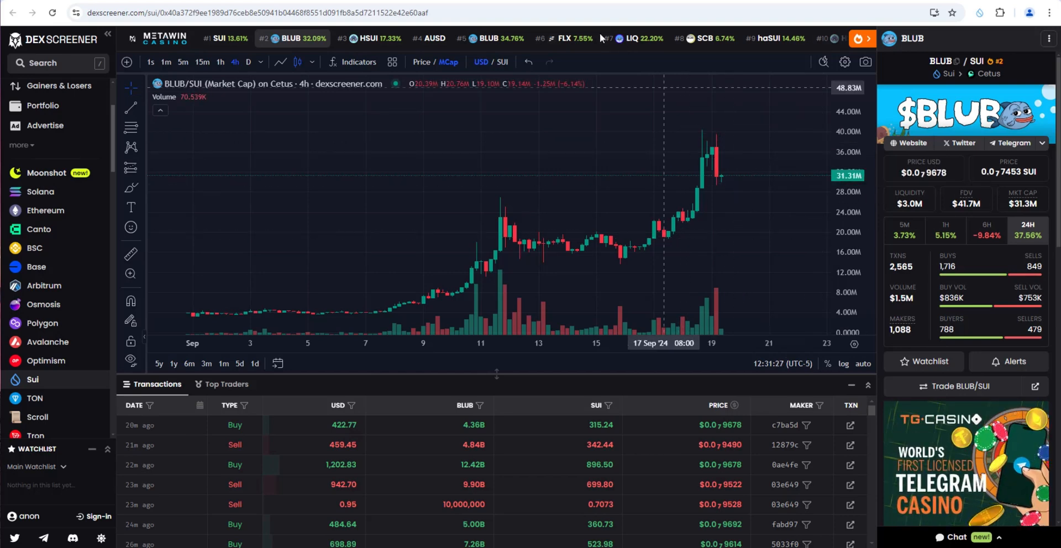
{"action": "left_click", "coordinate": [640, 38]}
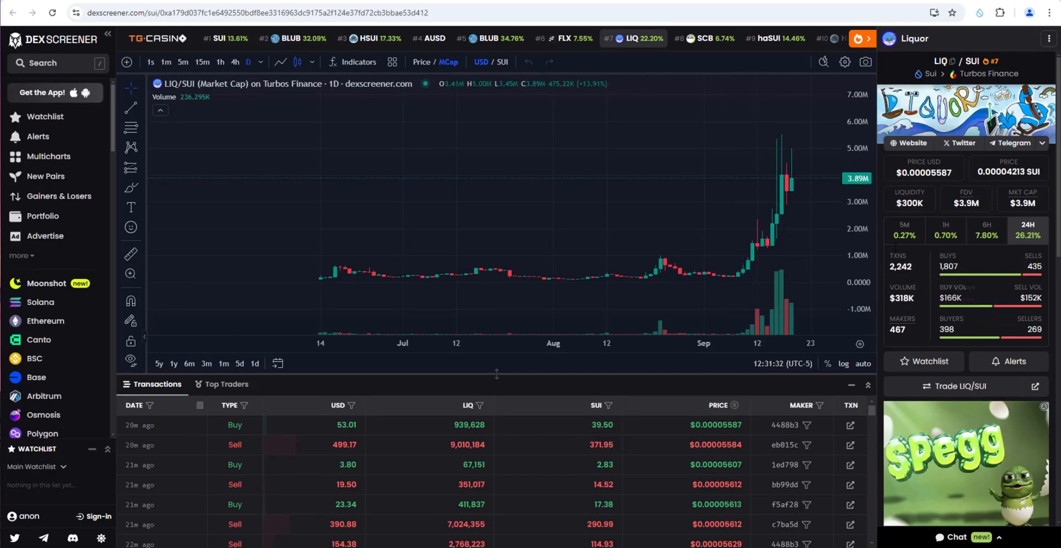
{"action": "mouse_move", "coordinate": [801, 210]}
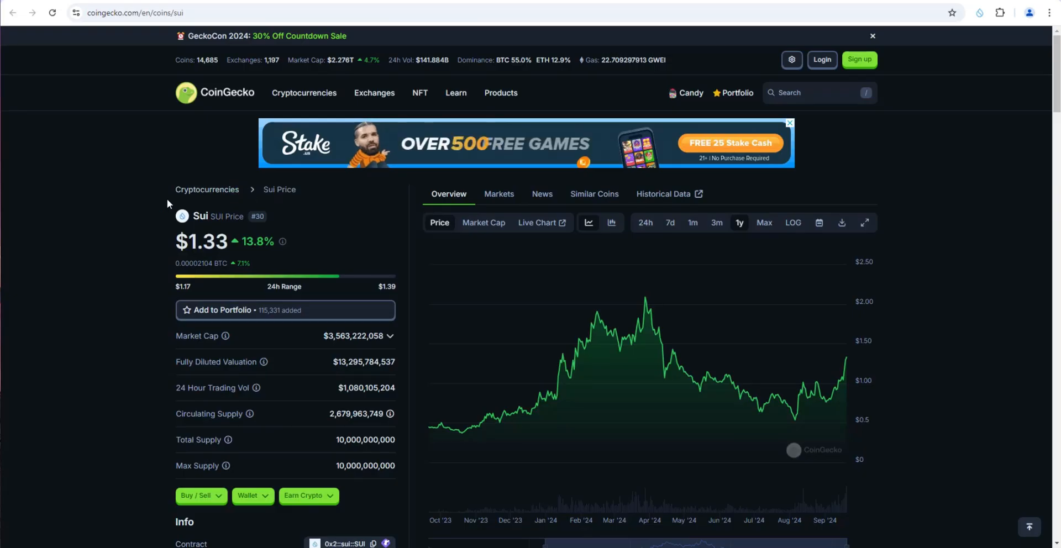
{"action": "type", "text": "dexscreener.com/sui"}
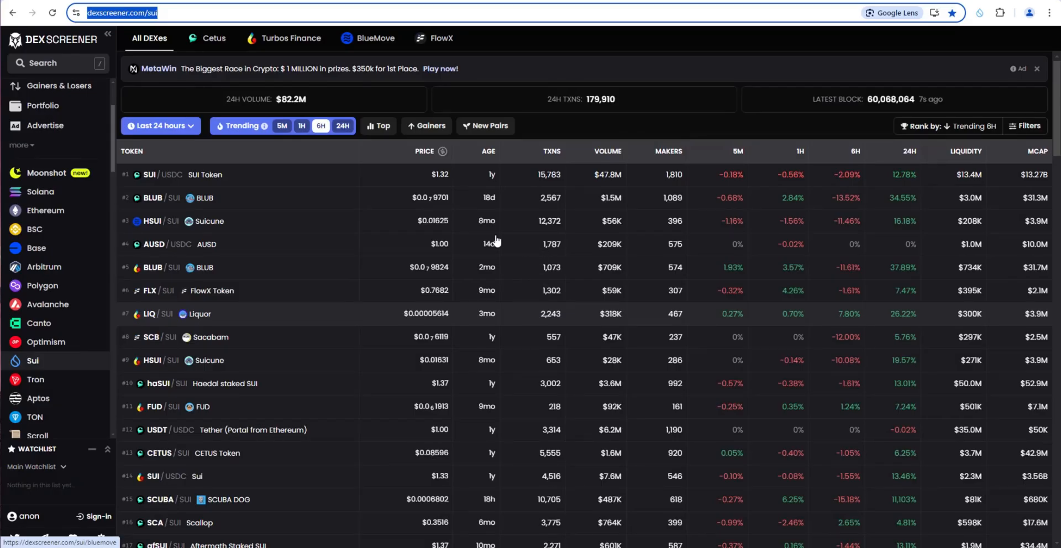
{"action": "mouse_move", "coordinate": [421, 364]}
{"action": "type", "text": "blubsui.com"}
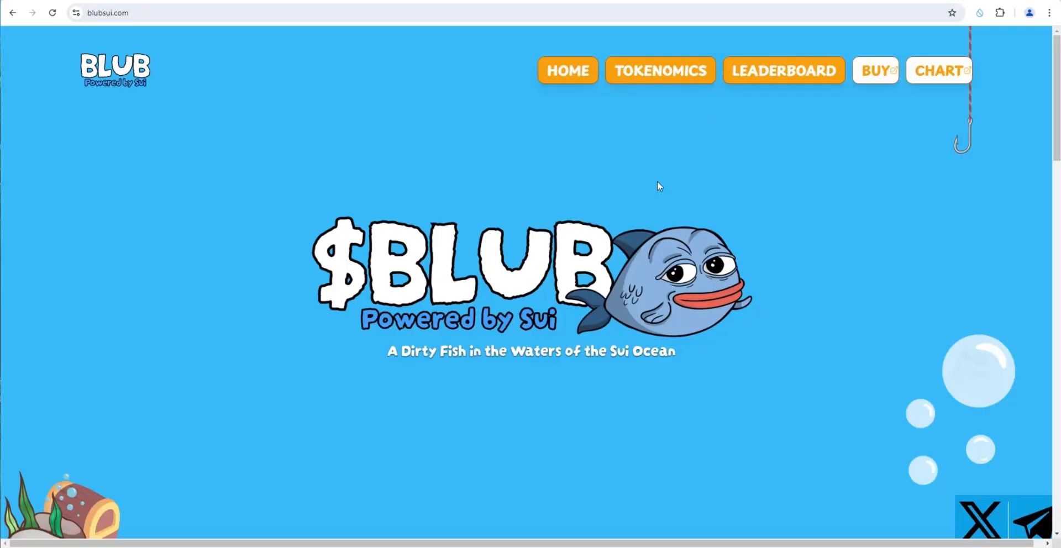
{"action": "mouse_move", "coordinate": [446, 233]}
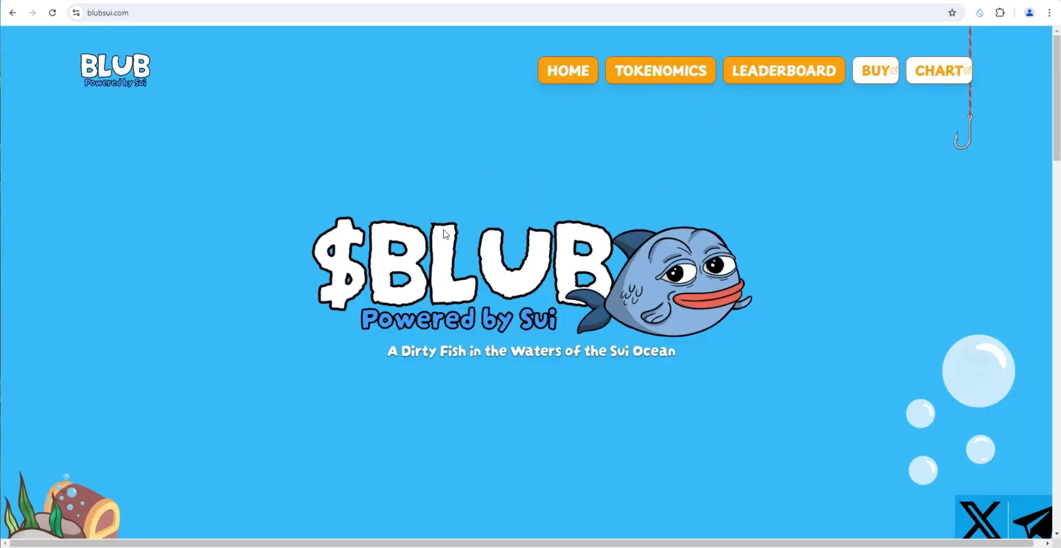
- Scroll through the blubsui.com homepage content
{"action": "scroll", "scroll_direction": "down", "scroll_amount": 3}
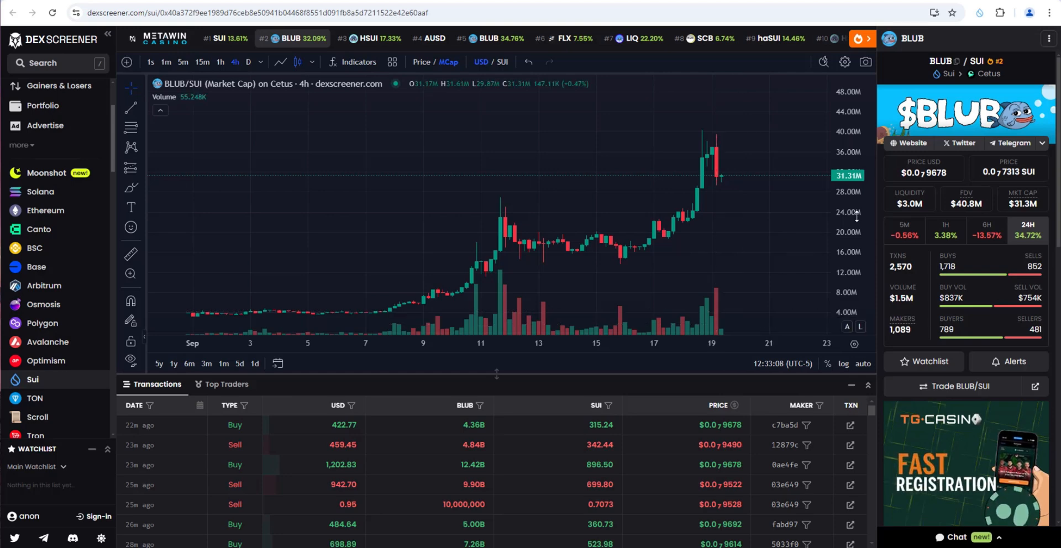
{"action": "mouse_move", "coordinate": [541, 289]}
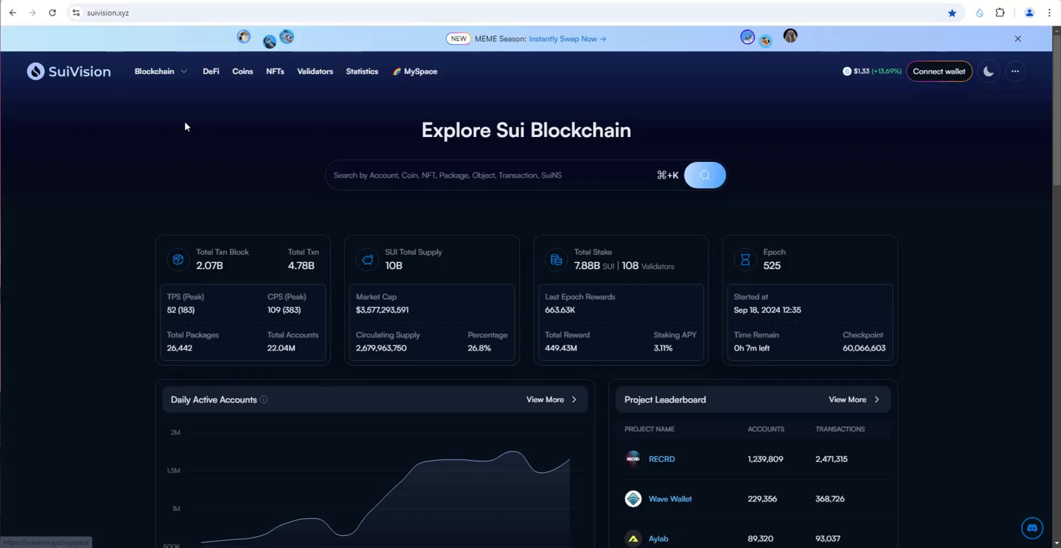
{"action": "mouse_move", "coordinate": [205, 143]}
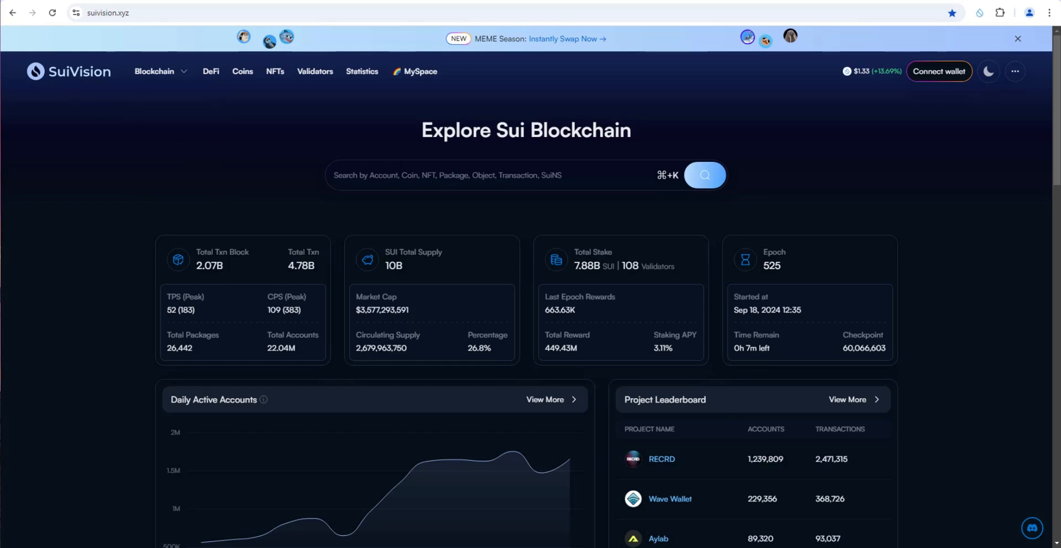
- Search SuiVision for the BLUB contract address 0xfa7a…::BLUB::BLUB to load its coin page
{"action": "type", "text": "0xfa7ac3951fdca92c5200d468d31a365eb03b2be9936fde615e69f0c1274ad3a0::BLUB::BLUB"}
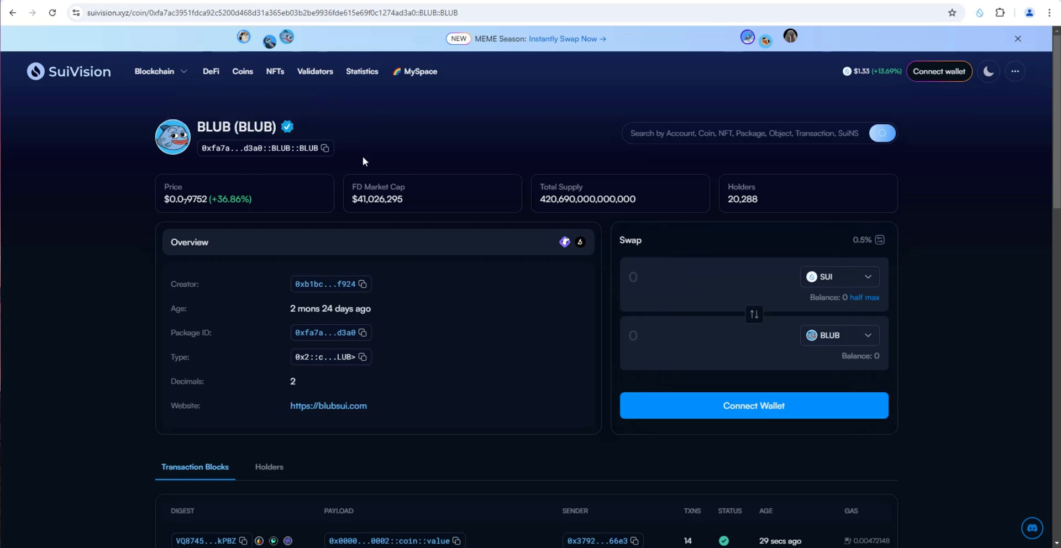
{"action": "mouse_move", "coordinate": [279, 169]}
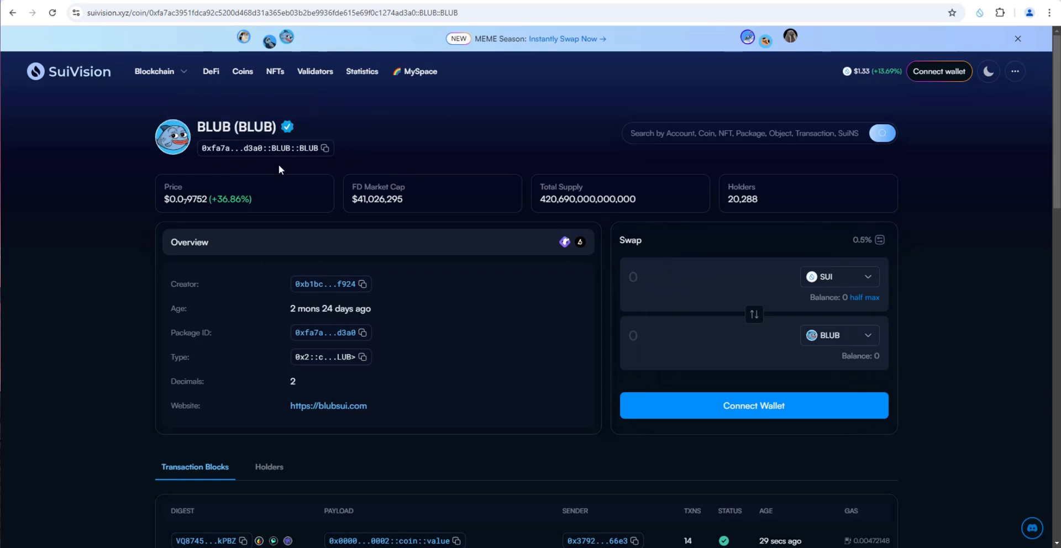
{"action": "mouse_move", "coordinate": [255, 188]}
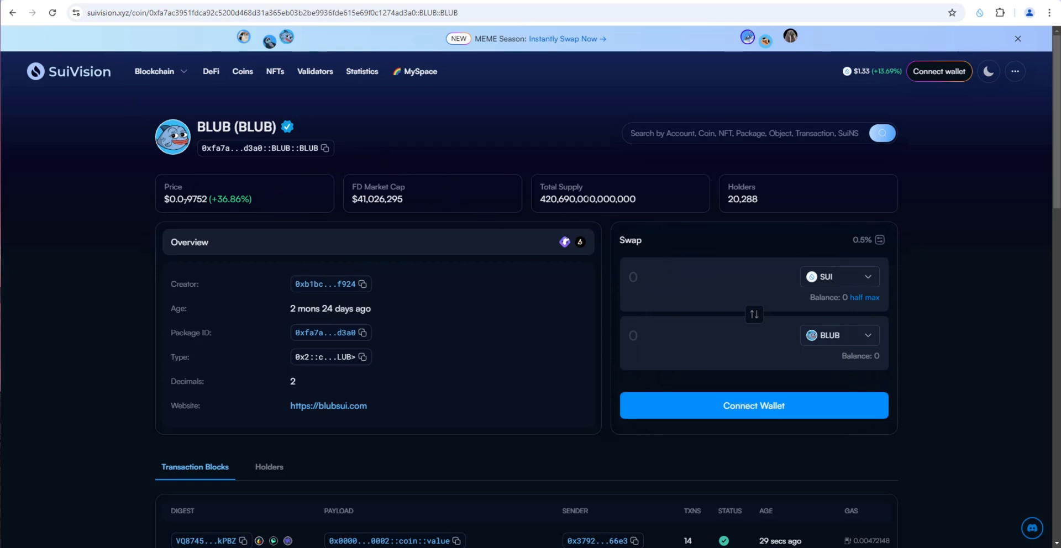
{"action": "mouse_move", "coordinate": [736, 179]}
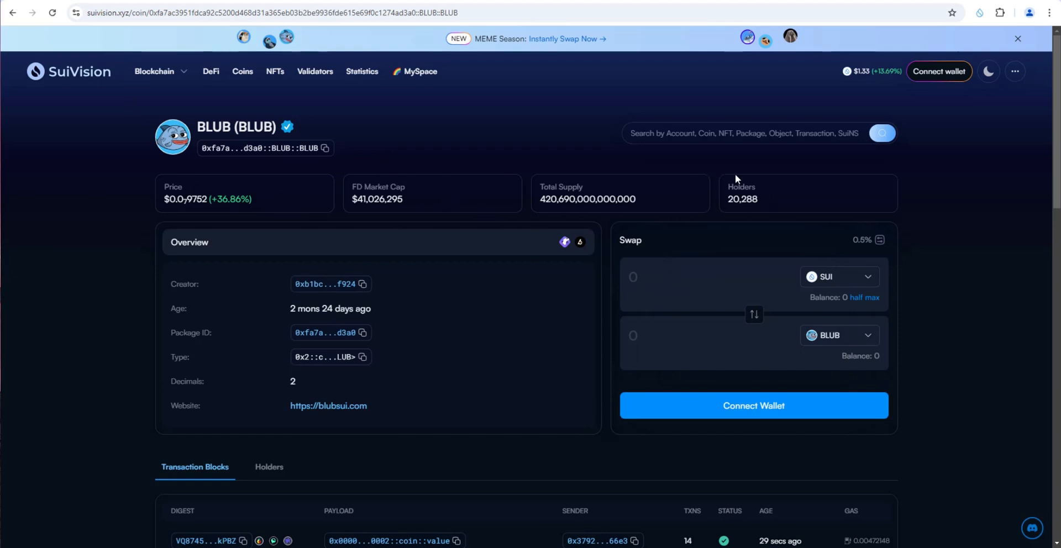
{"action": "mouse_move", "coordinate": [736, 180]}
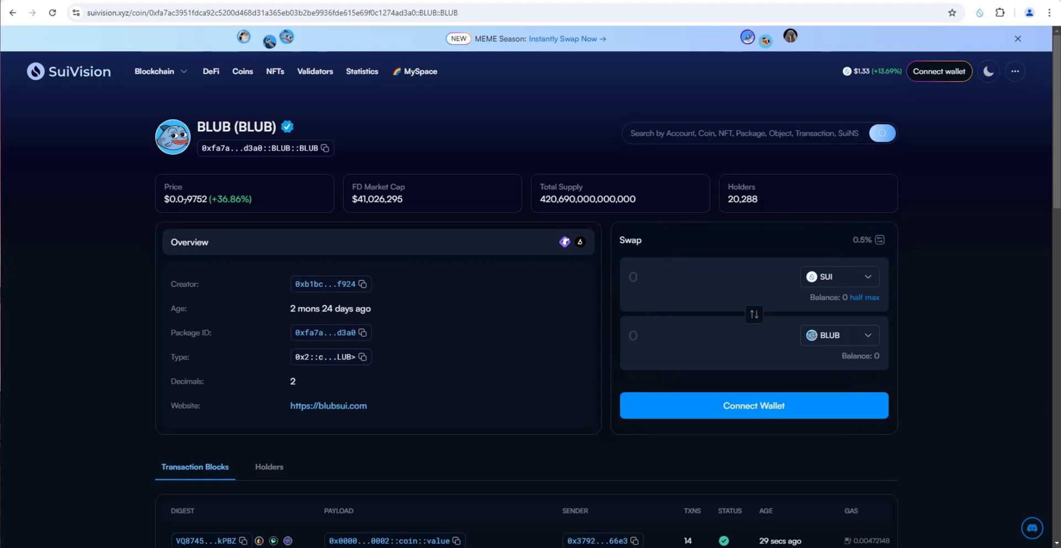
{"action": "mouse_move", "coordinate": [707, 200]}
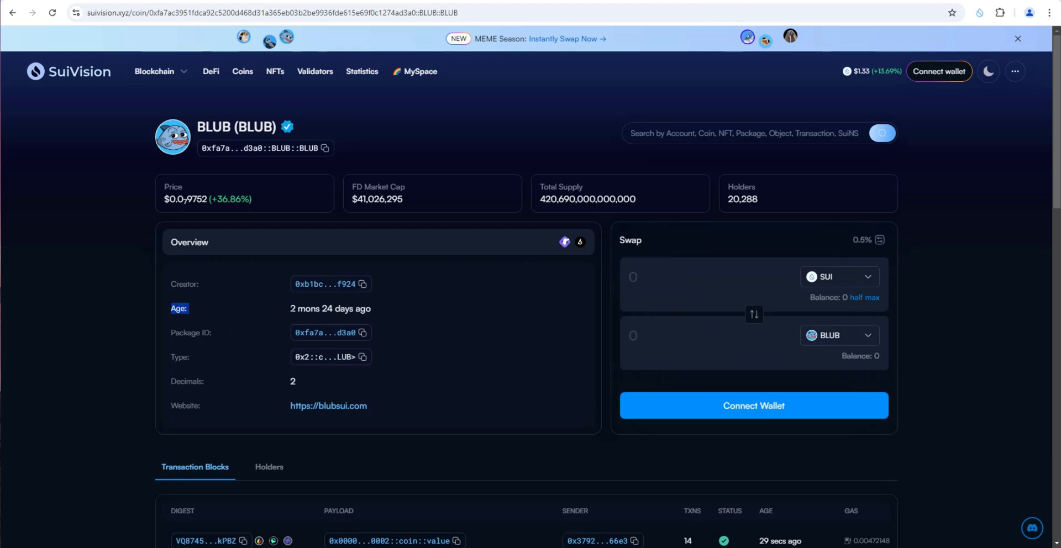
{"action": "left_click_drag", "start_coordinate": [288, 309], "coordinate": [355, 309]}
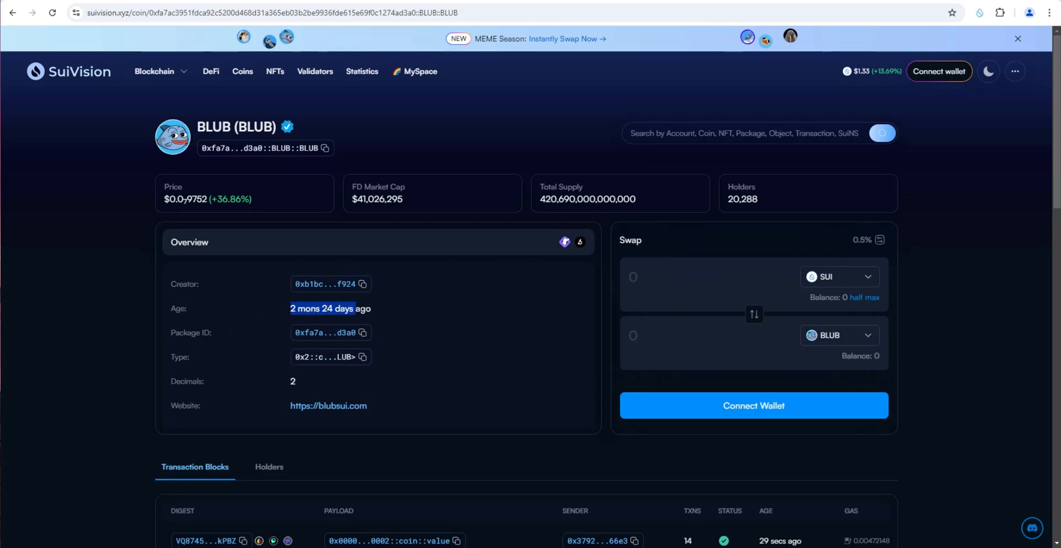
{"action": "mouse_move", "coordinate": [328, 406]}
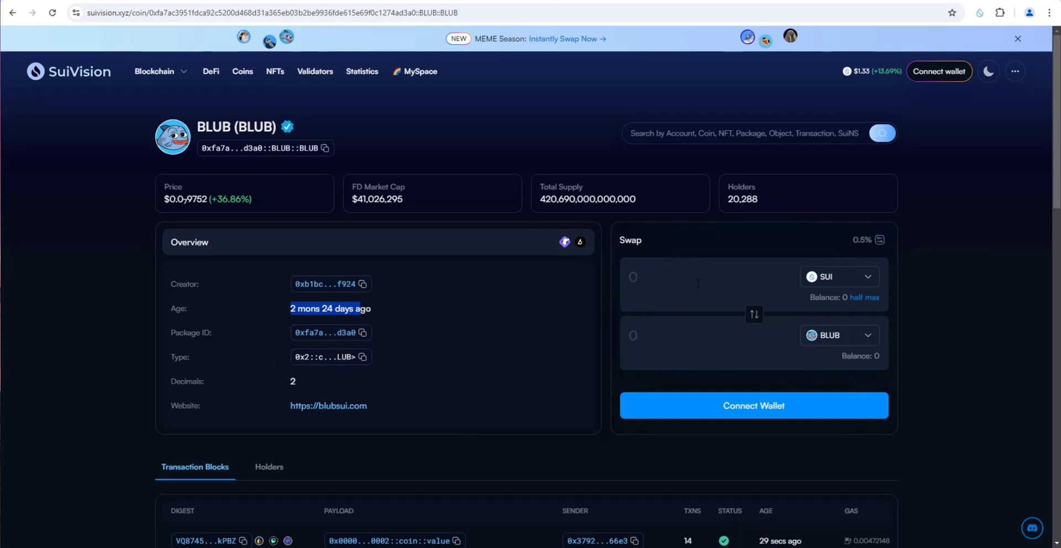
{"action": "mouse_move", "coordinate": [788, 411]}
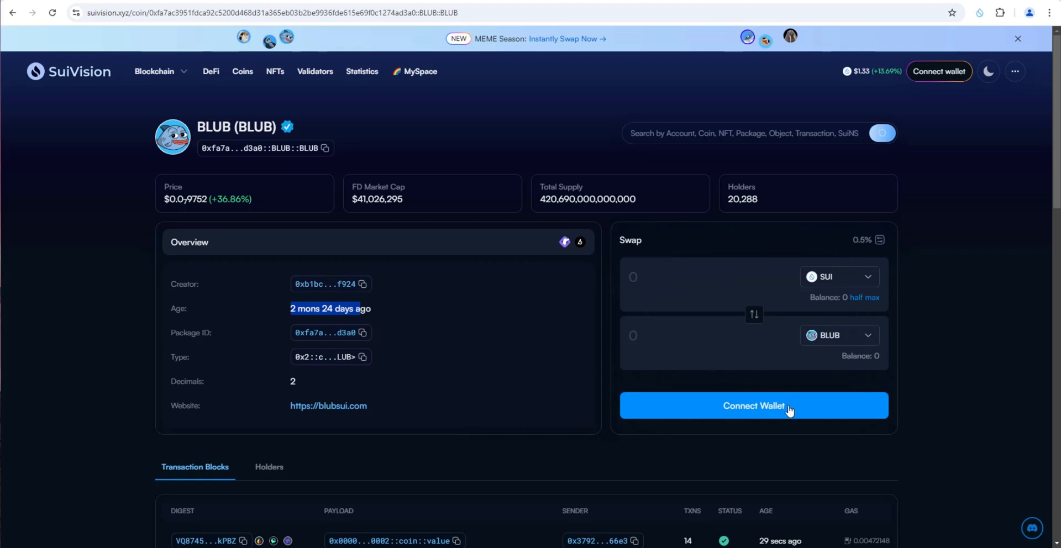
{"action": "mouse_move", "coordinate": [494, 163]}
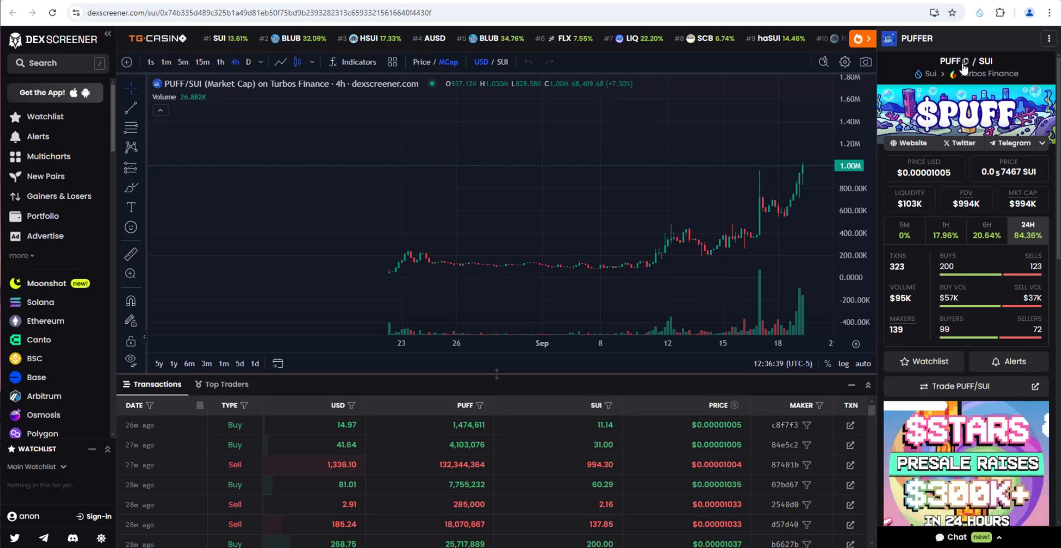
- Return from the PUFFER/SUI chart to the BLUB coin page in SuiVision
{"action": "left_click", "coordinate": [951, 61]}
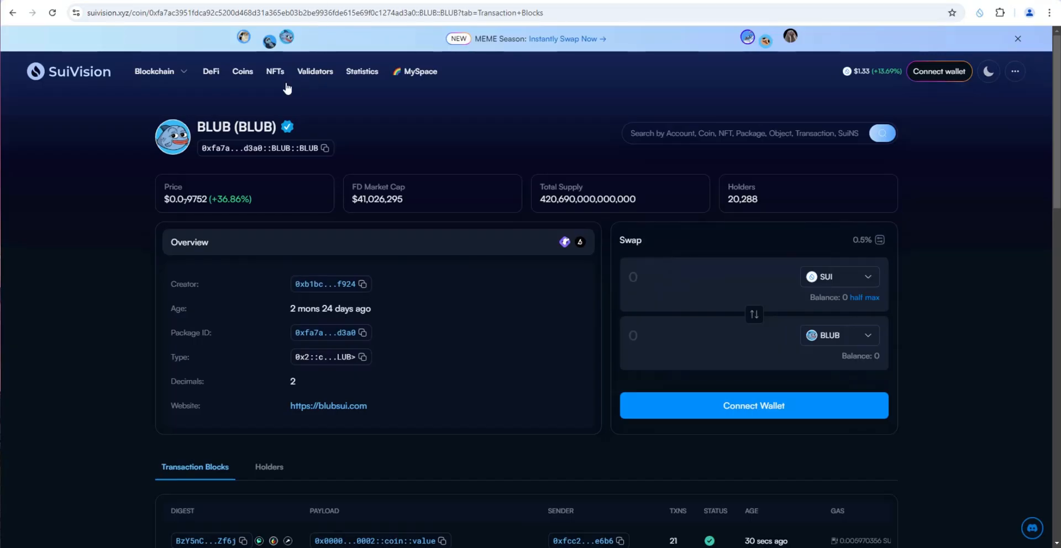
- Load the PUFFER coin page from Recent Searches and show its Holders list
{"action": "left_click", "coordinate": [744, 133]}
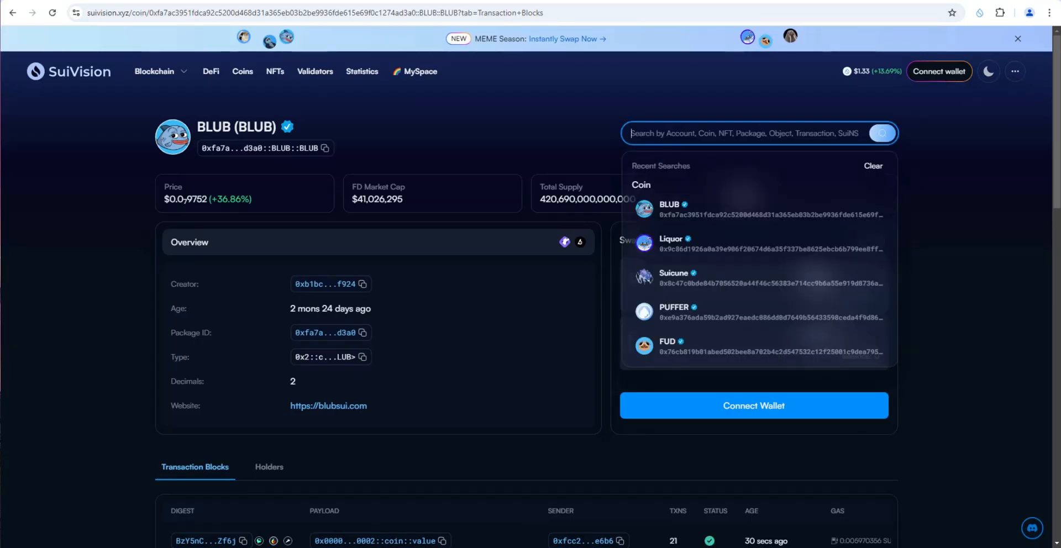
{"action": "left_click", "coordinate": [697, 312]}
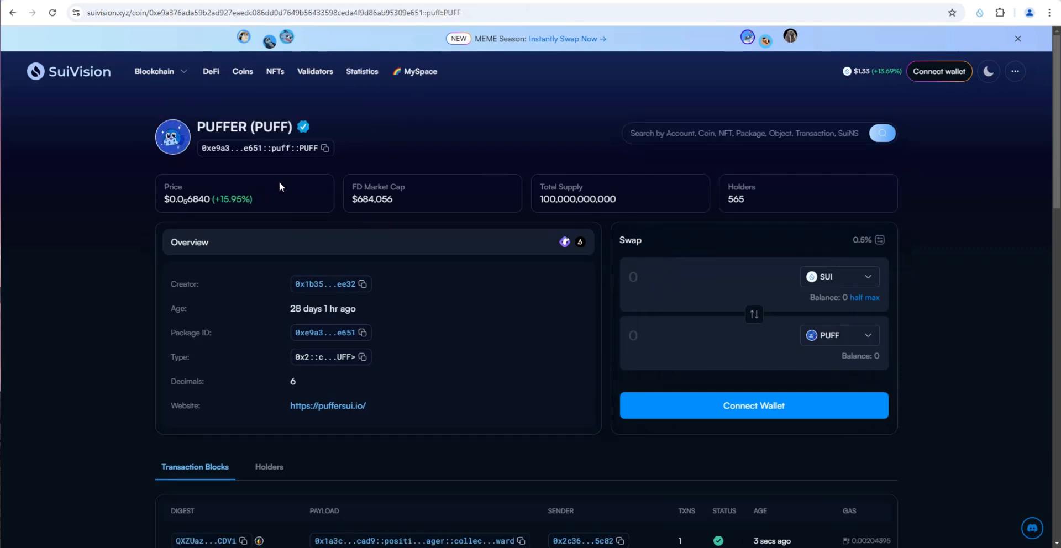
{"action": "mouse_move", "coordinate": [280, 187]}
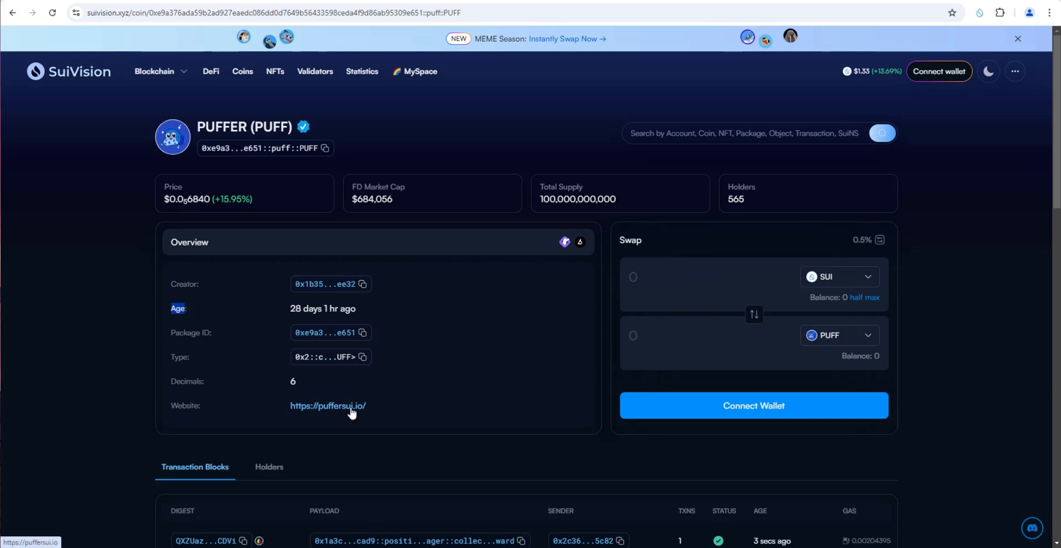
{"action": "left_click", "coordinate": [327, 405]}
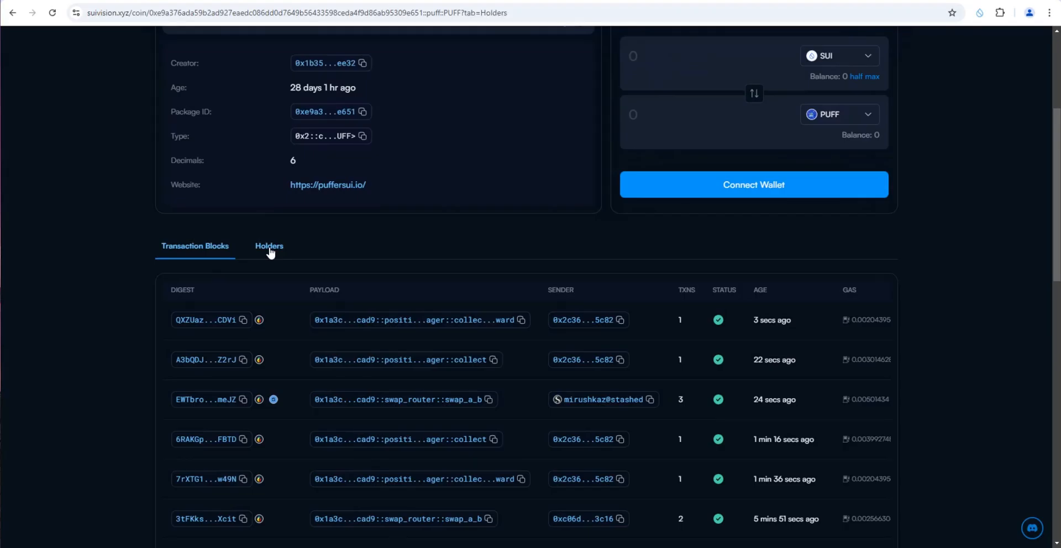
{"action": "left_click", "coordinate": [268, 245]}
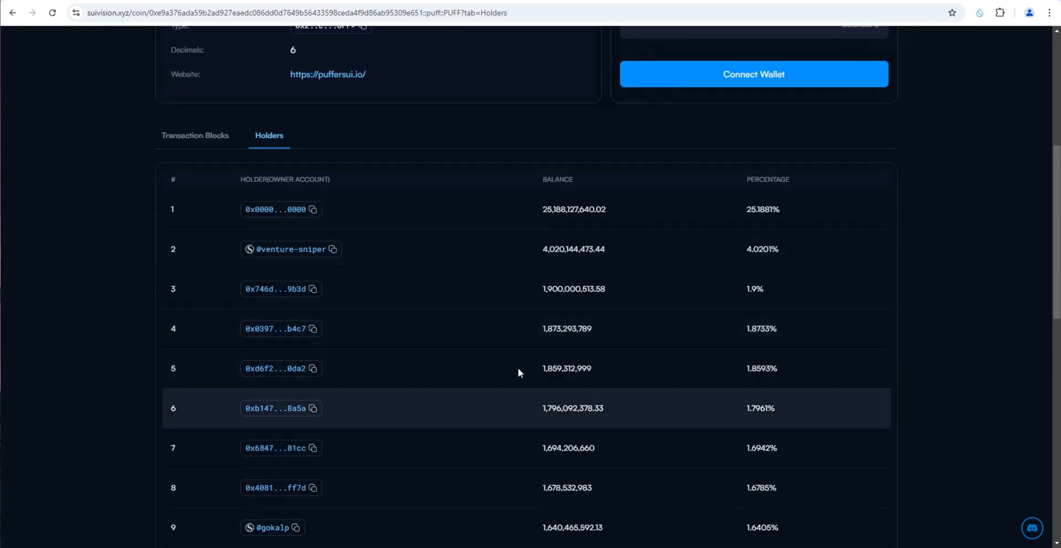
{"action": "mouse_move", "coordinate": [668, 221]}
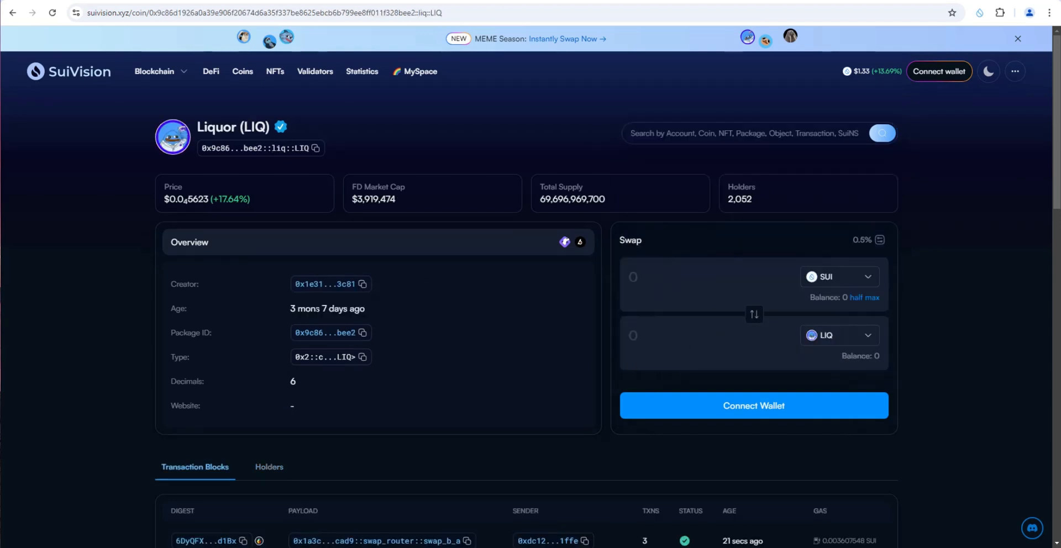
- Show the LIQ holders list and inspect the top holder's account, worth about $202K
{"action": "scroll", "scroll_direction": "down", "scroll_amount": 3}
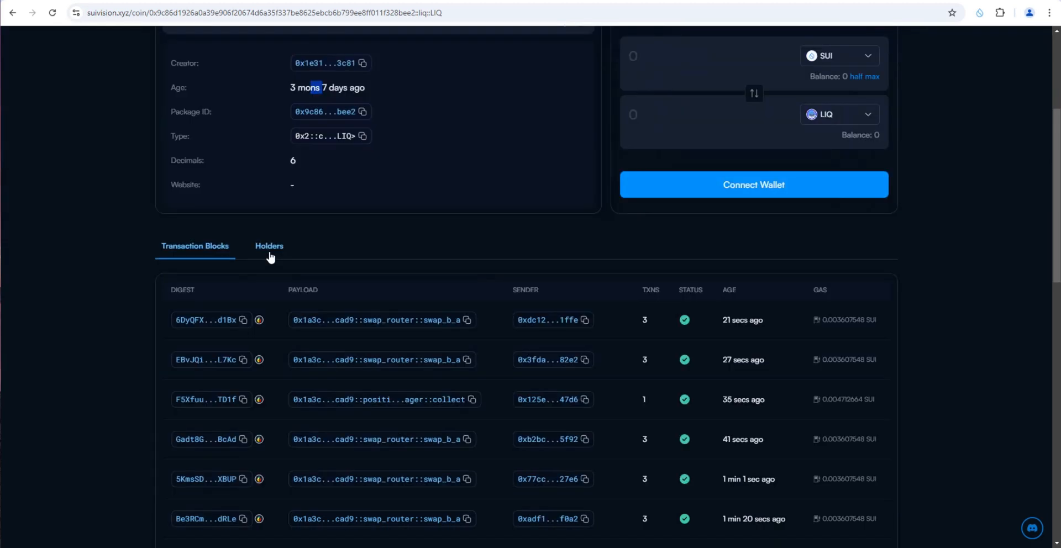
{"action": "left_click", "coordinate": [268, 245]}
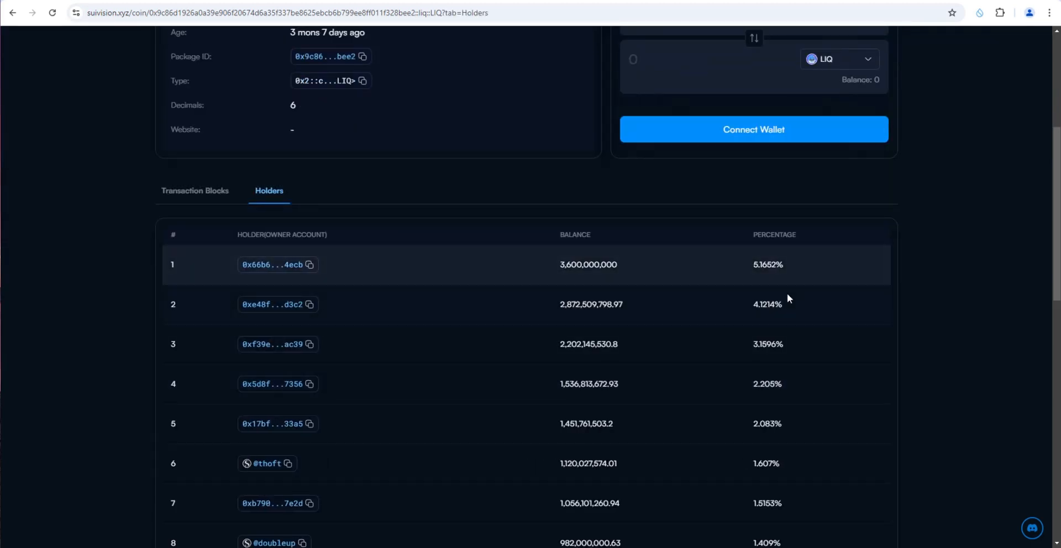
{"action": "mouse_move", "coordinate": [271, 264]}
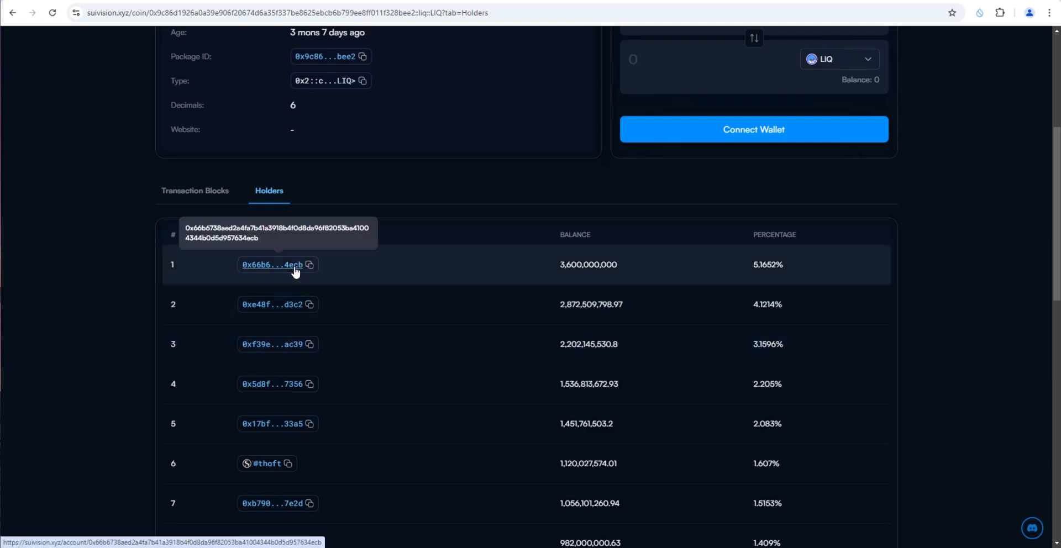
{"action": "left_click", "coordinate": [272, 264]}
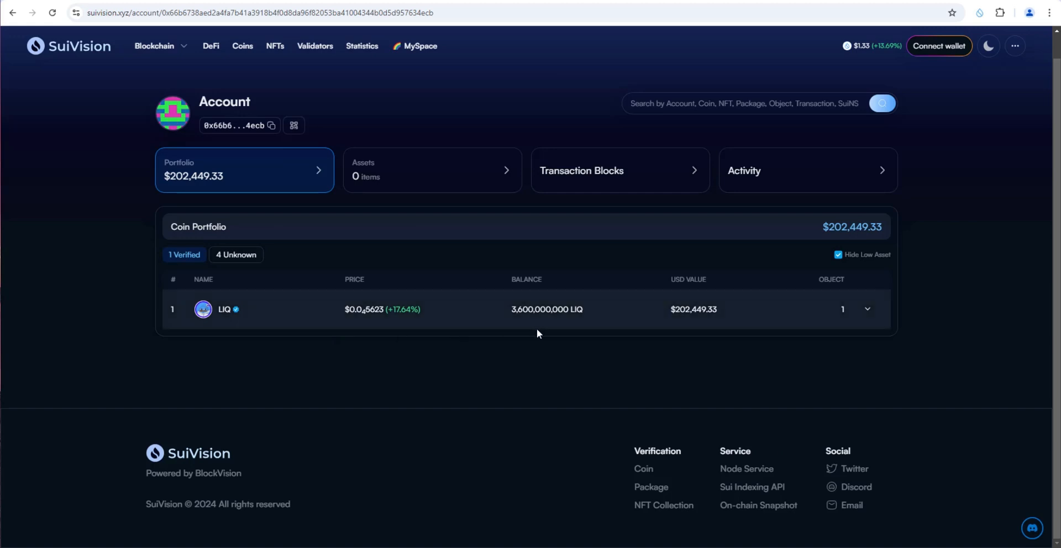
{"action": "mouse_move", "coordinate": [374, 309]}
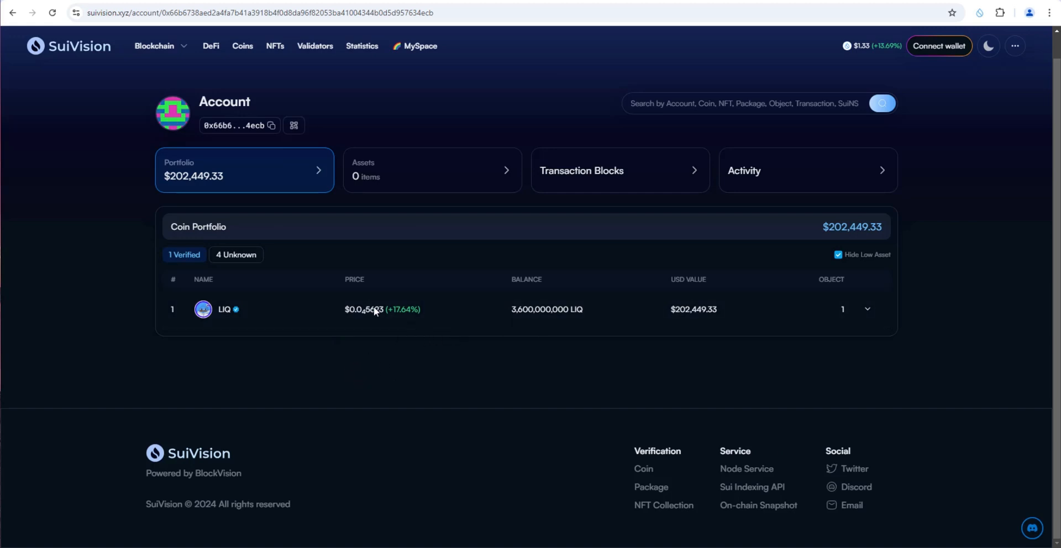
{"action": "mouse_move", "coordinate": [824, 172]}
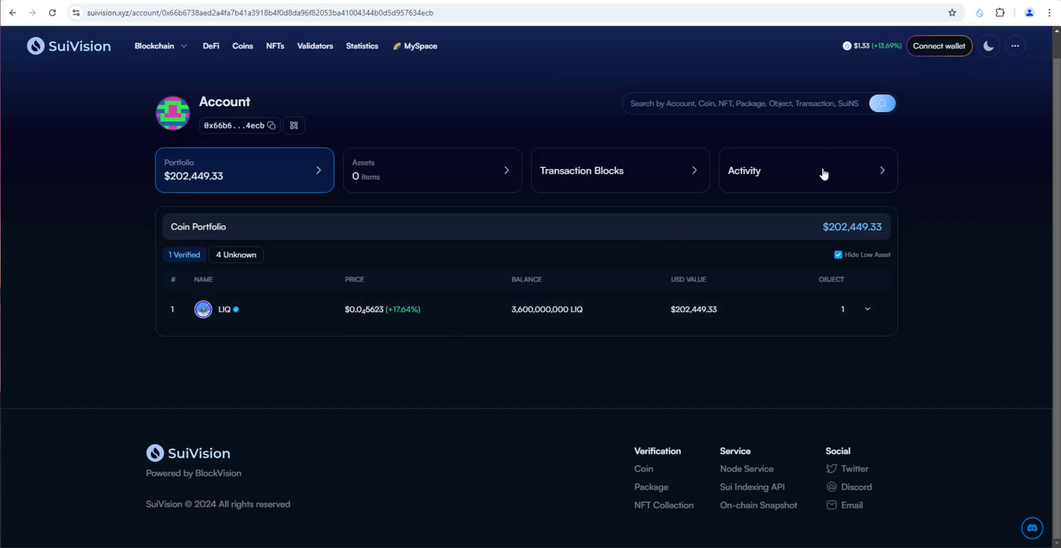
- Inspect the second-largest LIQ holder's account, worth about $161K, holding SUI and LIQ
{"action": "left_click", "coordinate": [806, 170]}
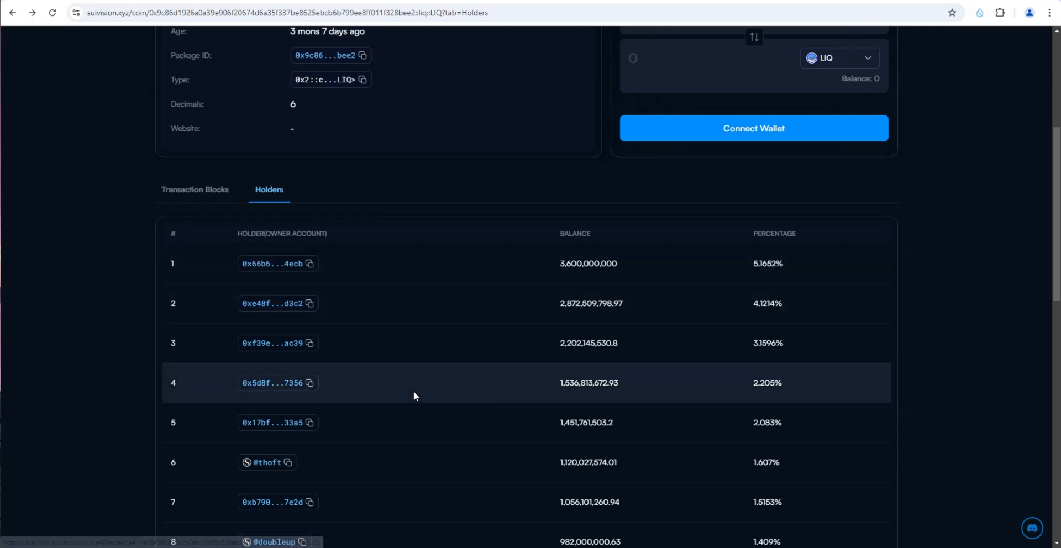
{"action": "left_click", "coordinate": [273, 303]}
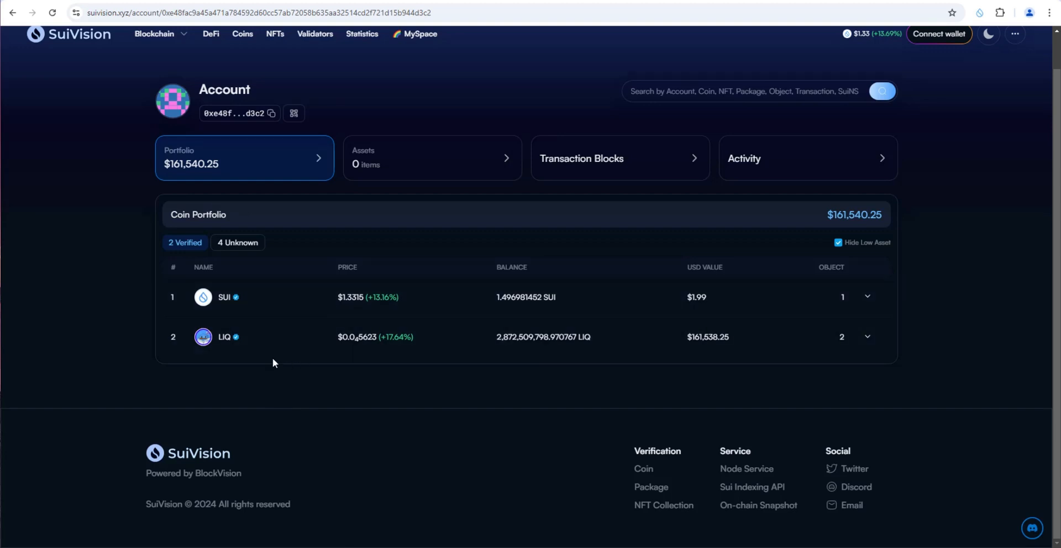
{"action": "left_click", "coordinate": [806, 158]}
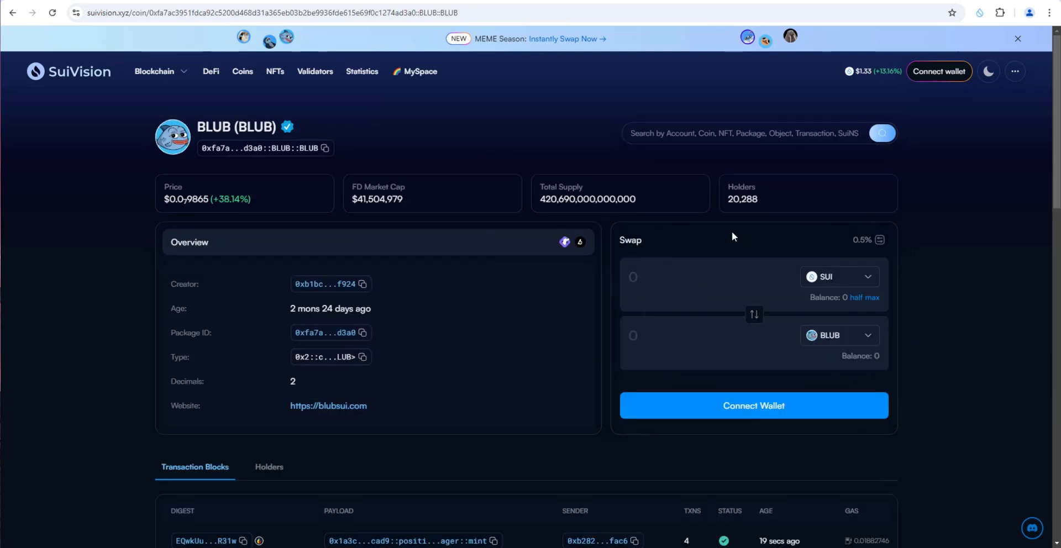
{"action": "mouse_move", "coordinate": [920, 113]}
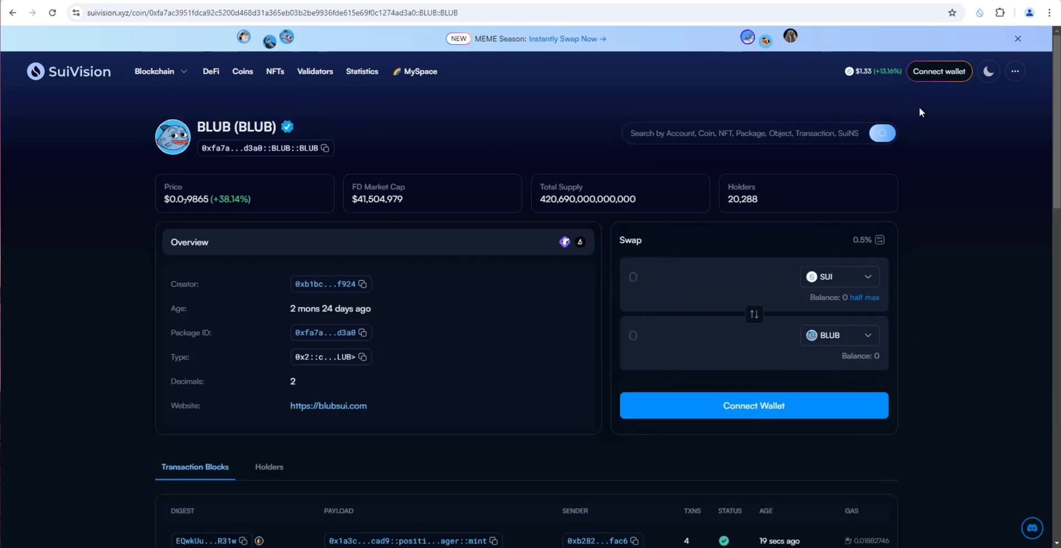
- Connect the Sui Wallet, check its SUI and BLUB balances, and fill half the SUI to swap
{"action": "left_click", "coordinate": [753, 405]}
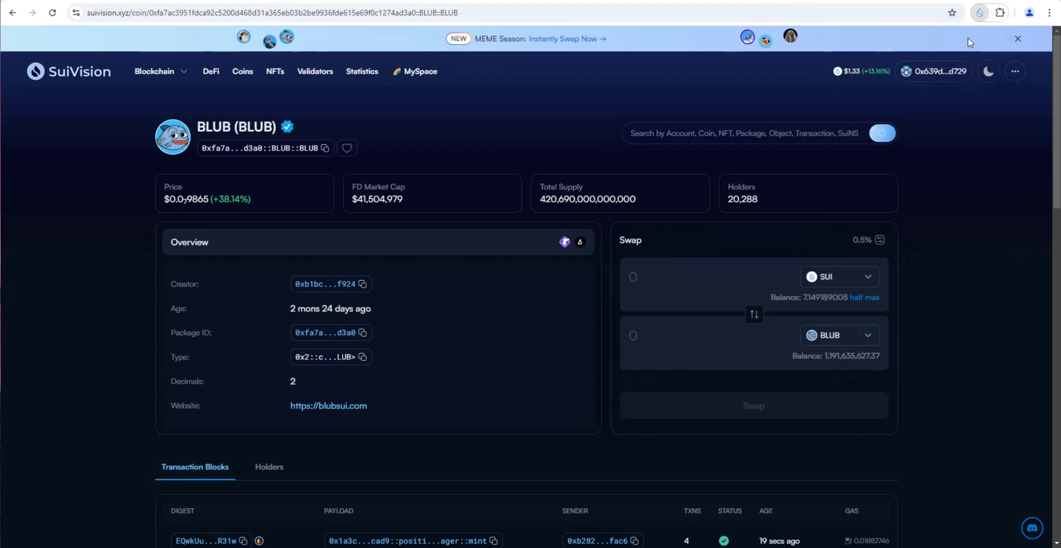
{"action": "left_click", "coordinate": [979, 12]}
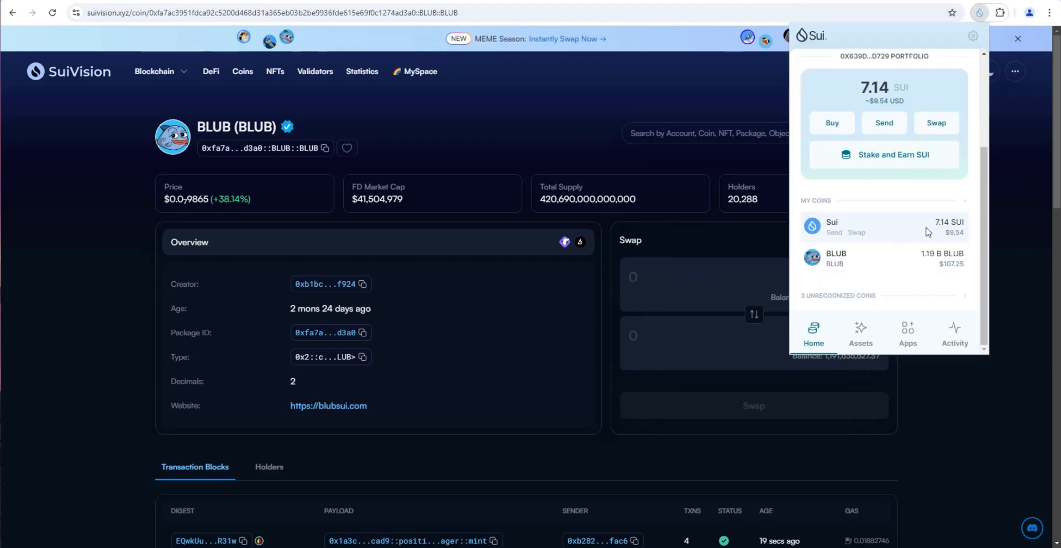
{"action": "mouse_move", "coordinate": [925, 263]}
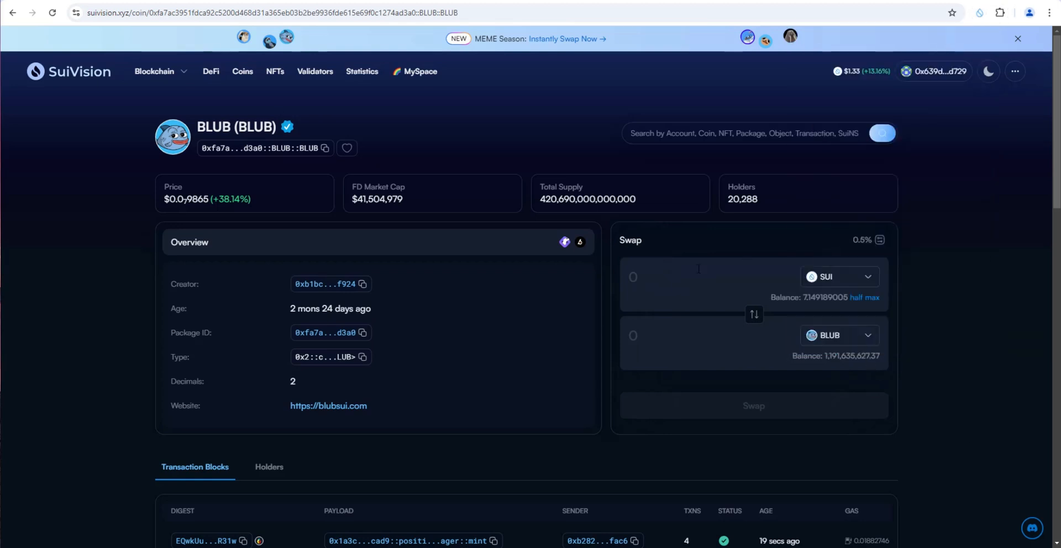
{"action": "mouse_move", "coordinate": [795, 320]}
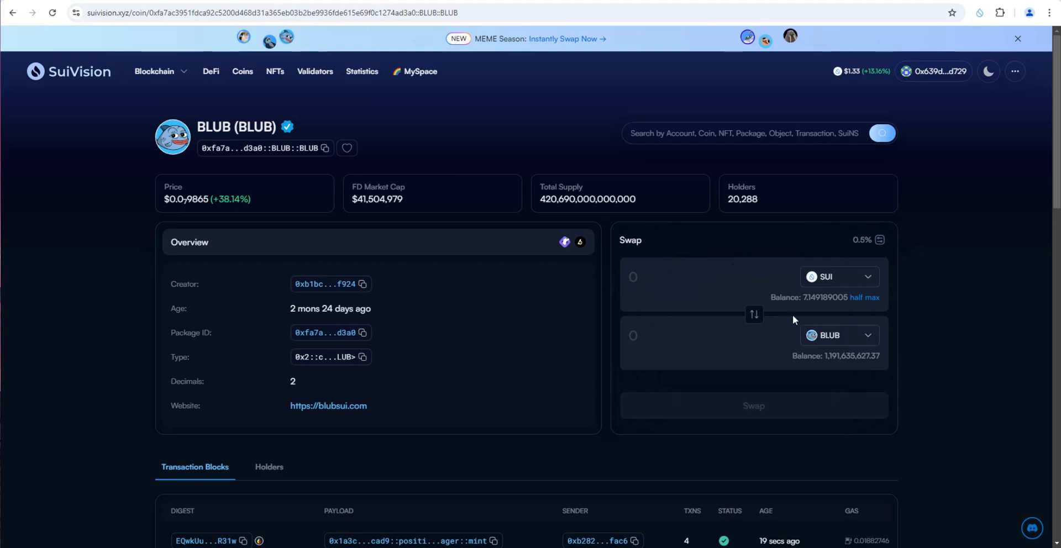
{"action": "left_click", "coordinate": [854, 297]}
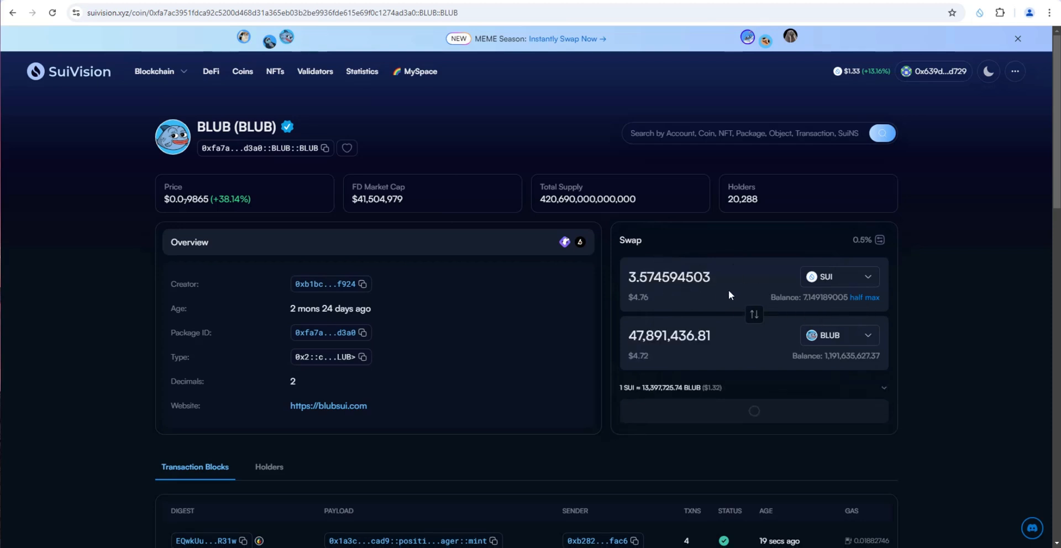
{"action": "mouse_move", "coordinate": [852, 389]}
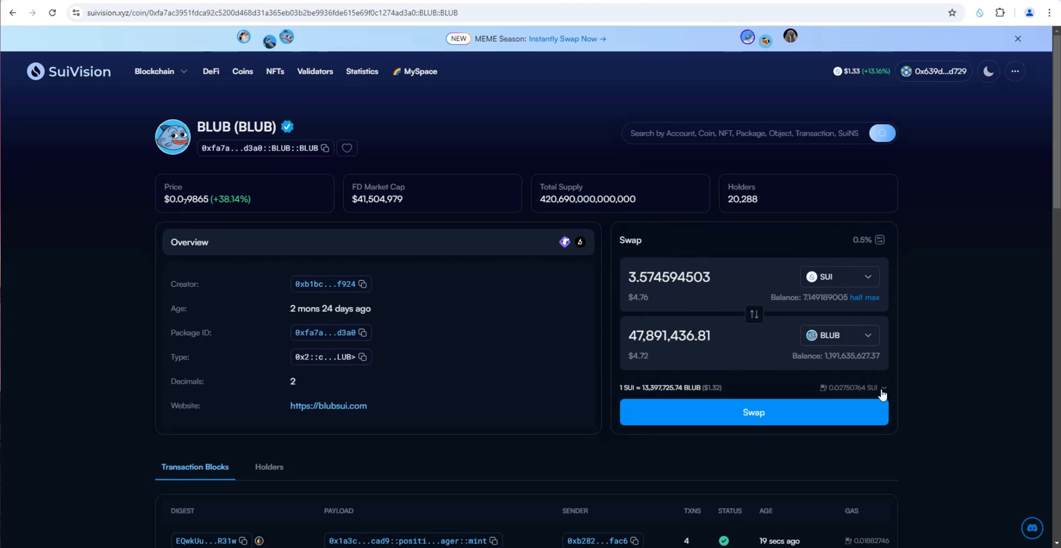
- Execute and approve the swap of about 3.57 SUI for roughly 47.9 million BLUB, then confirm the notice
{"action": "left_click", "coordinate": [752, 412]}
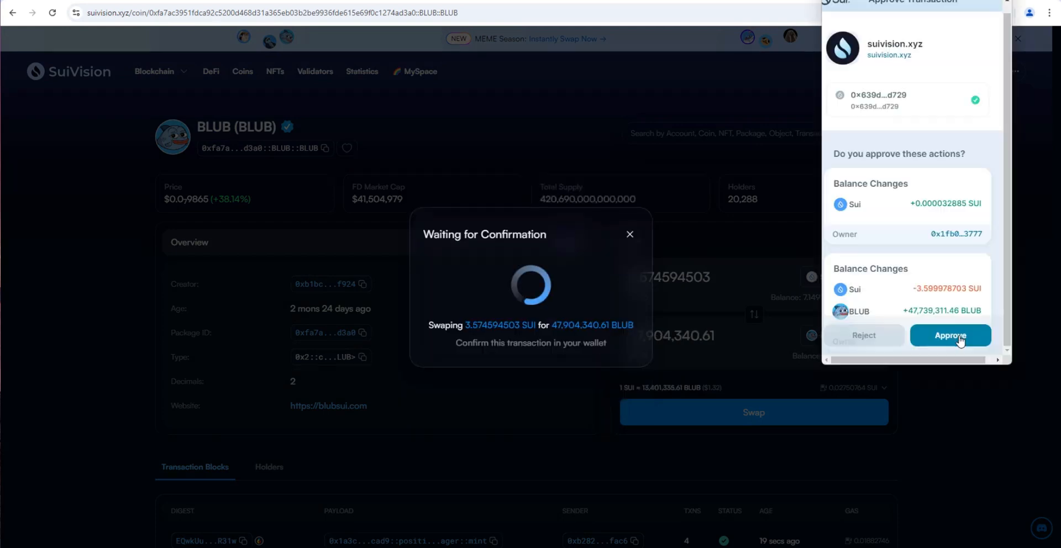
{"action": "left_click", "coordinate": [951, 335]}
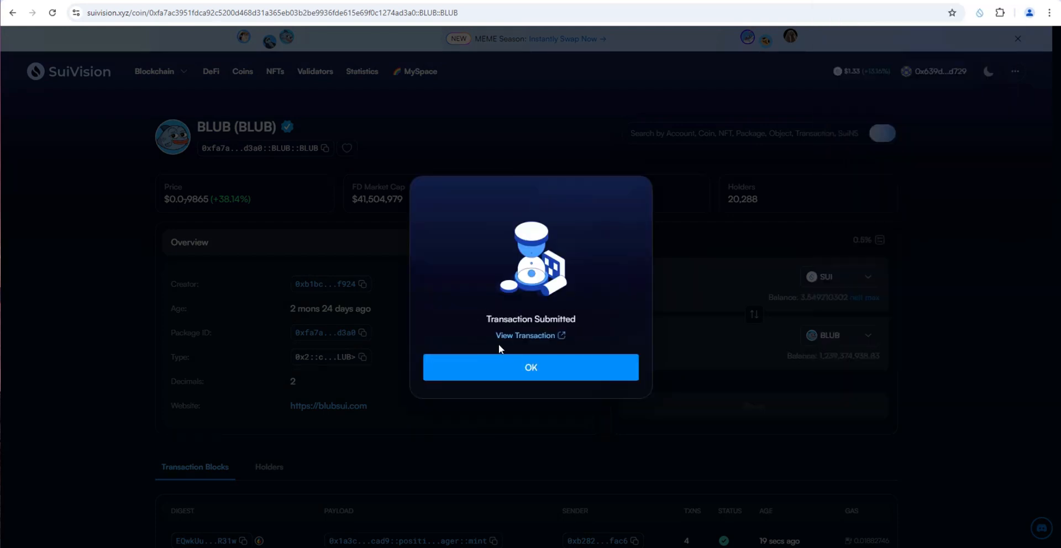
{"action": "left_click", "coordinate": [526, 335]}
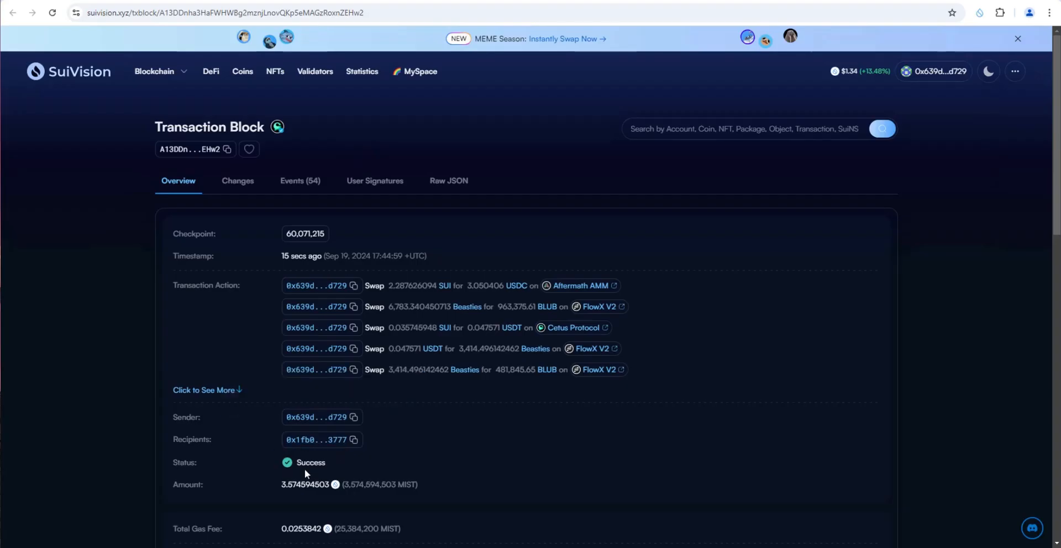
{"action": "mouse_move", "coordinate": [367, 239]}
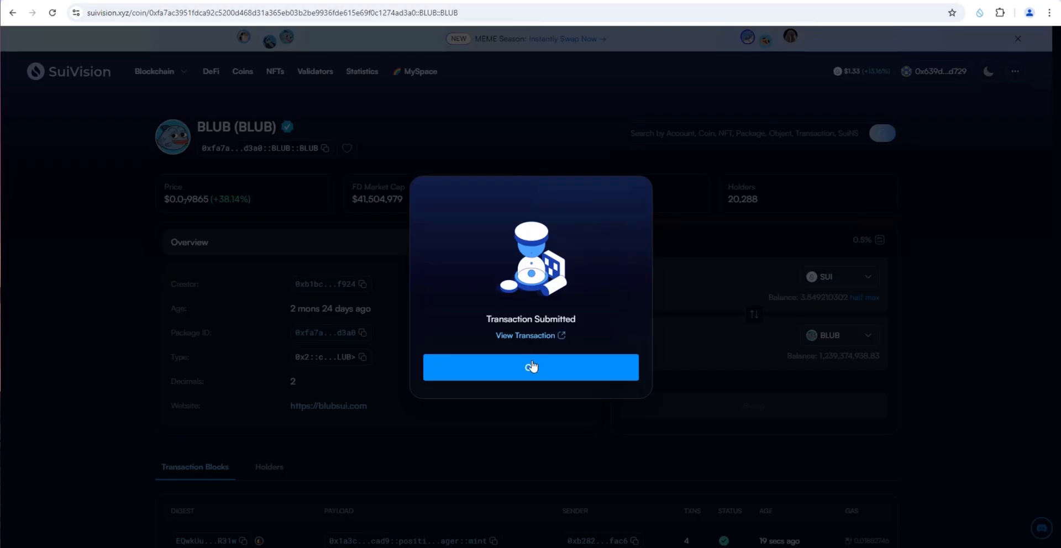
{"action": "left_click", "coordinate": [529, 367]}
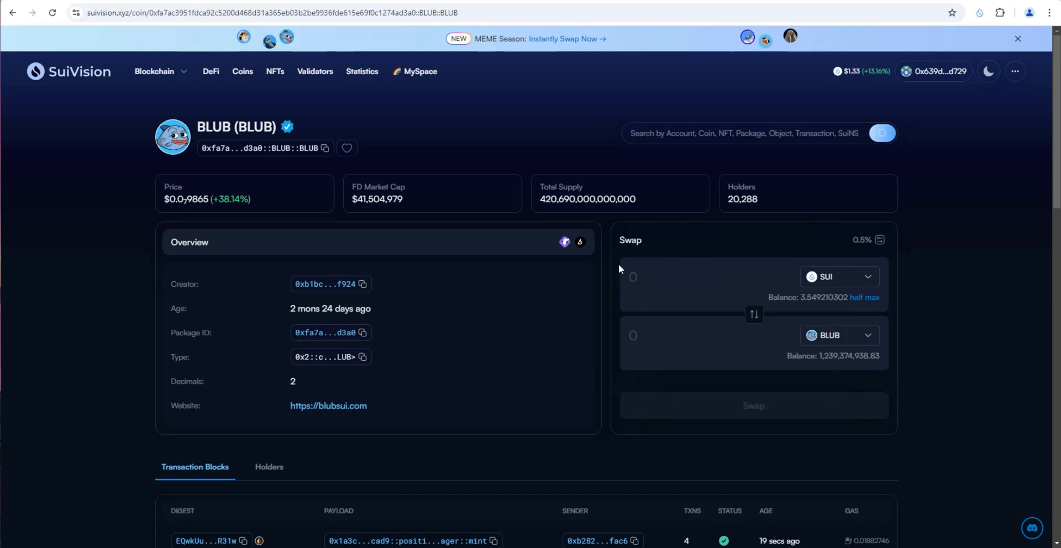
{"action": "mouse_move", "coordinate": [611, 272]}
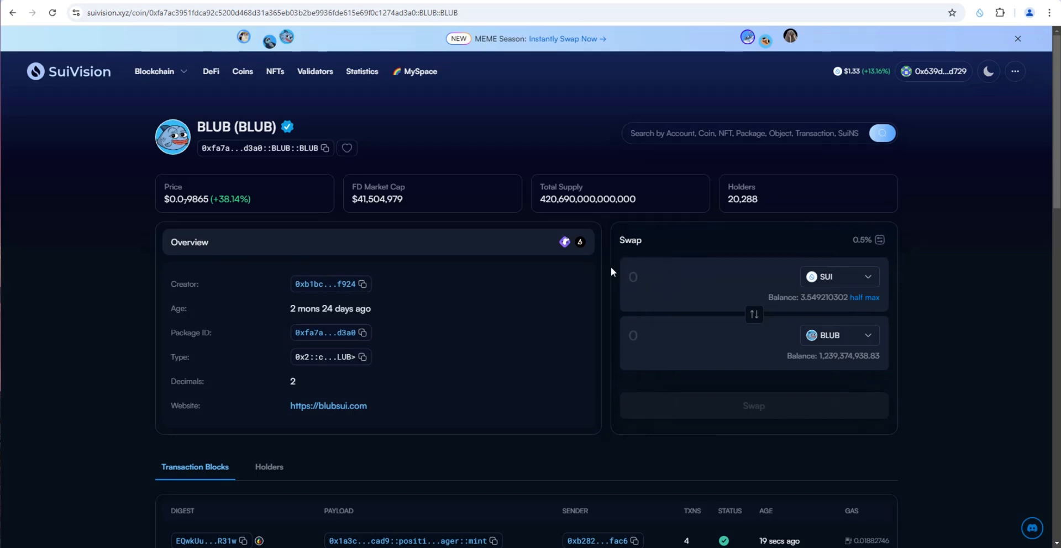
{"action": "mouse_move", "coordinate": [839, 223]}
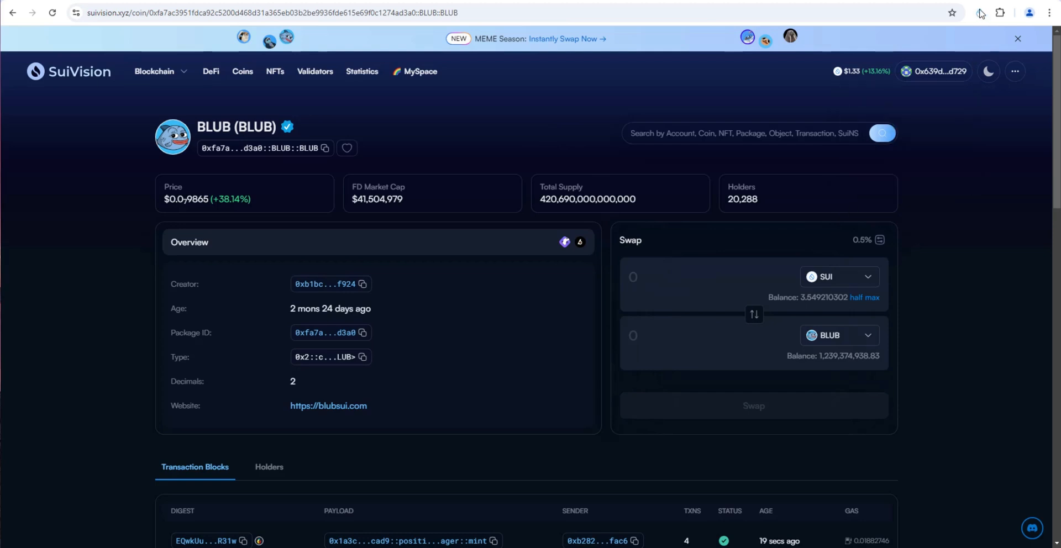
{"action": "left_click", "coordinate": [980, 12]}
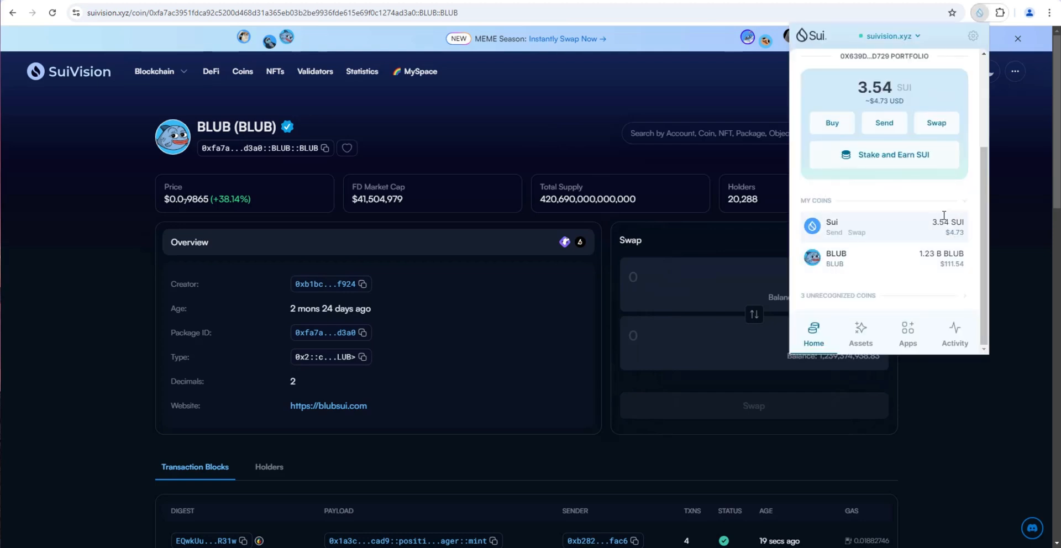
{"action": "mouse_move", "coordinate": [920, 271]}
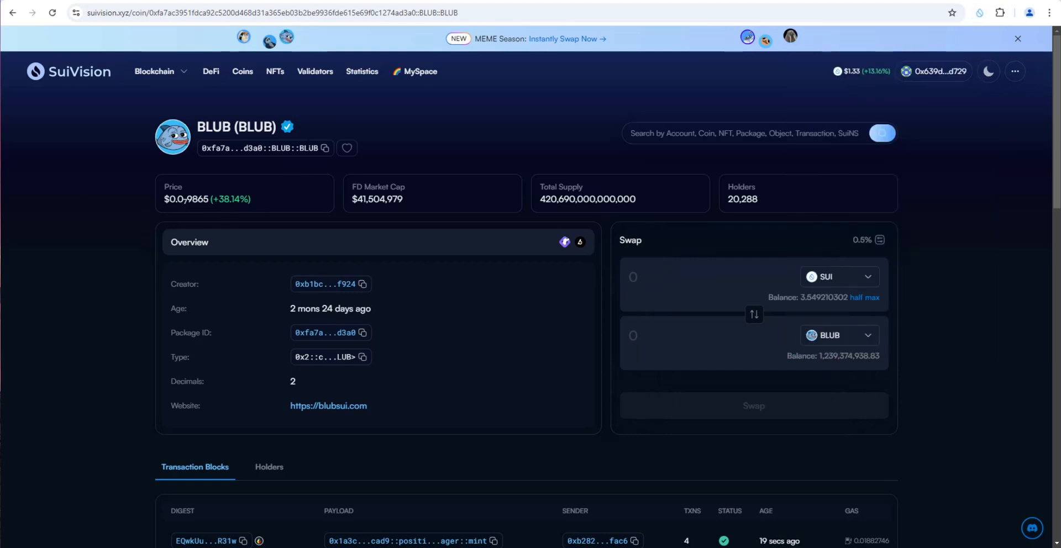
{"action": "mouse_move", "coordinate": [420, 70]}
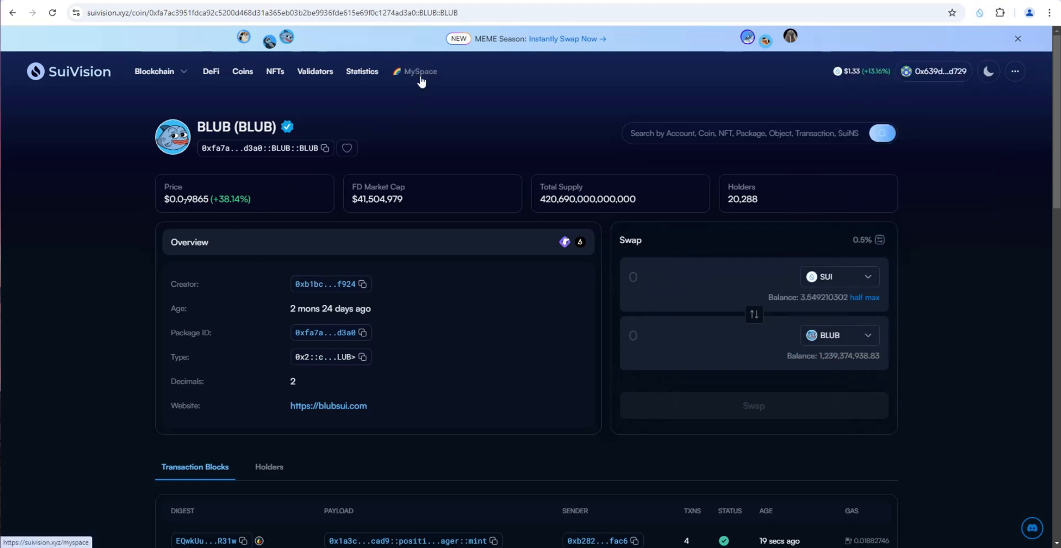
- Show the MySpace wallet portfolio worth $127.33 with SUI, BLUB and TEXP
{"action": "left_click", "coordinate": [420, 70]}
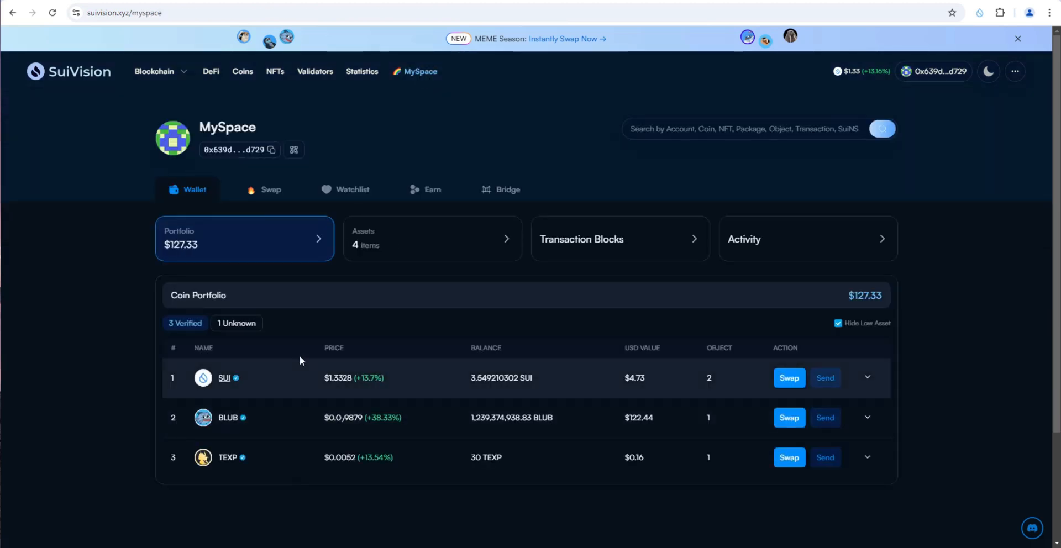
{"action": "mouse_move", "coordinate": [561, 401]}
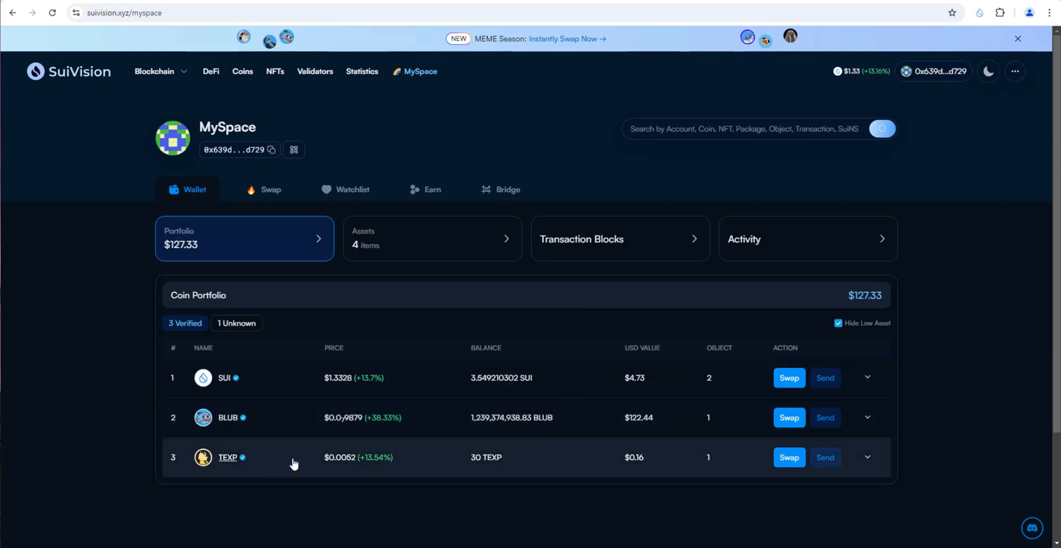
{"action": "mouse_move", "coordinate": [601, 466]}
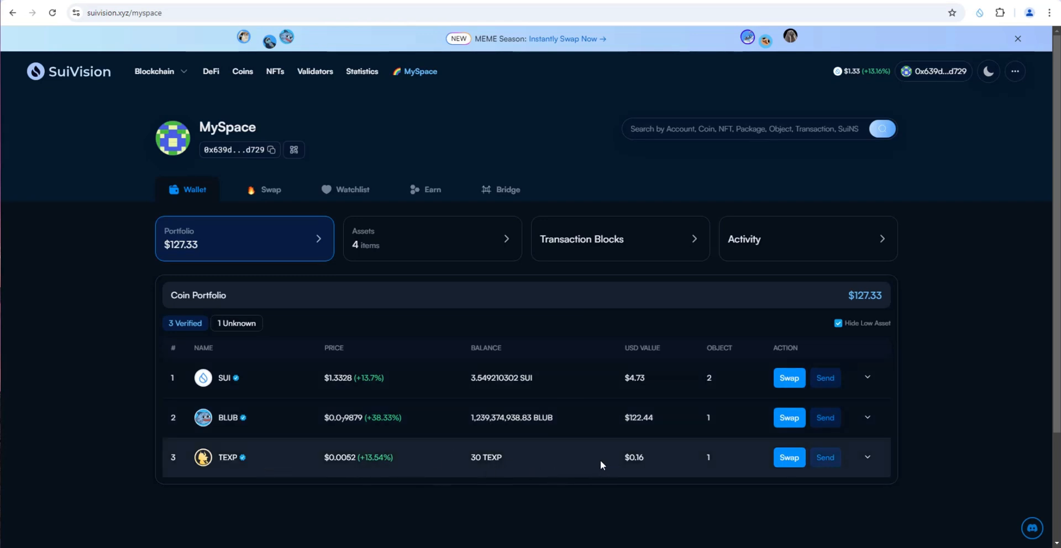
{"action": "mouse_move", "coordinate": [214, 212]}
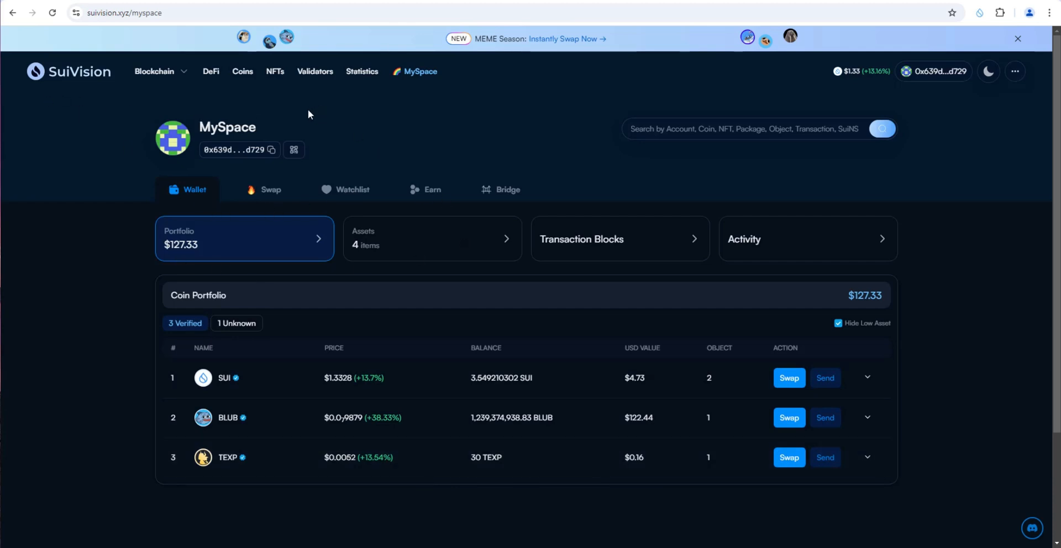
{"action": "mouse_move", "coordinate": [541, 165]}
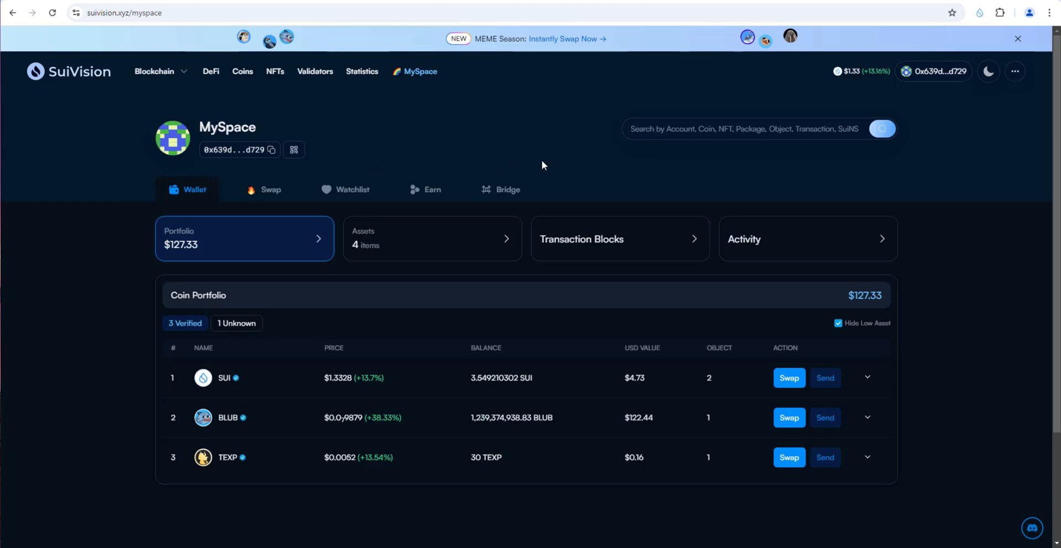
{"action": "mouse_move", "coordinate": [517, 145]}
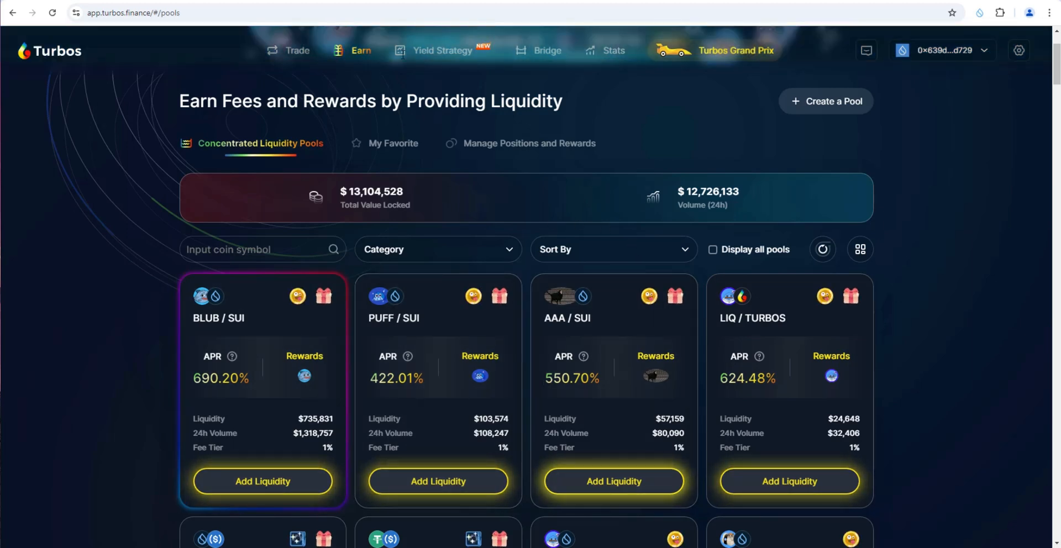
{"action": "scroll", "scroll_direction": "down", "scroll_amount": 3}
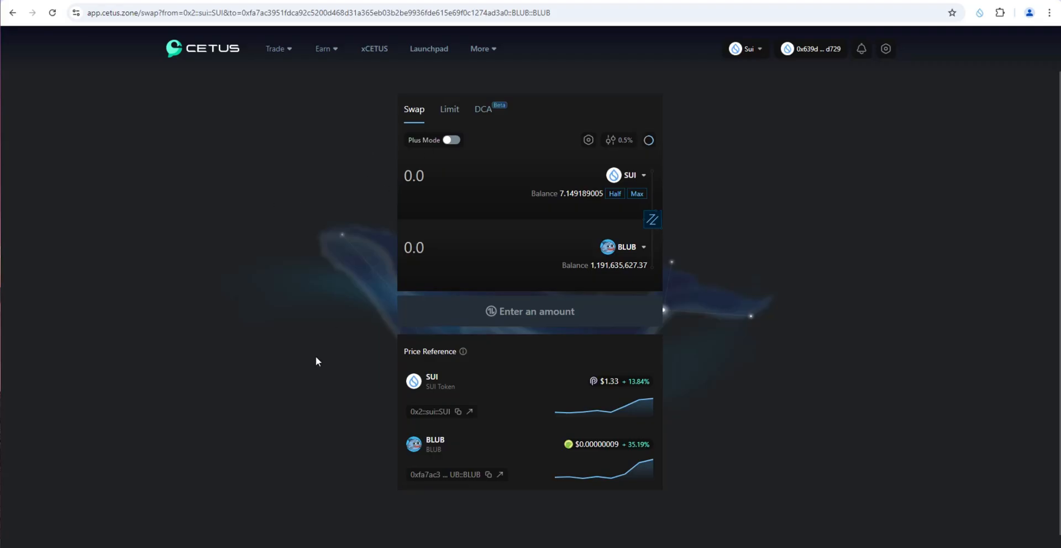
{"action": "mouse_move", "coordinate": [303, 234]}
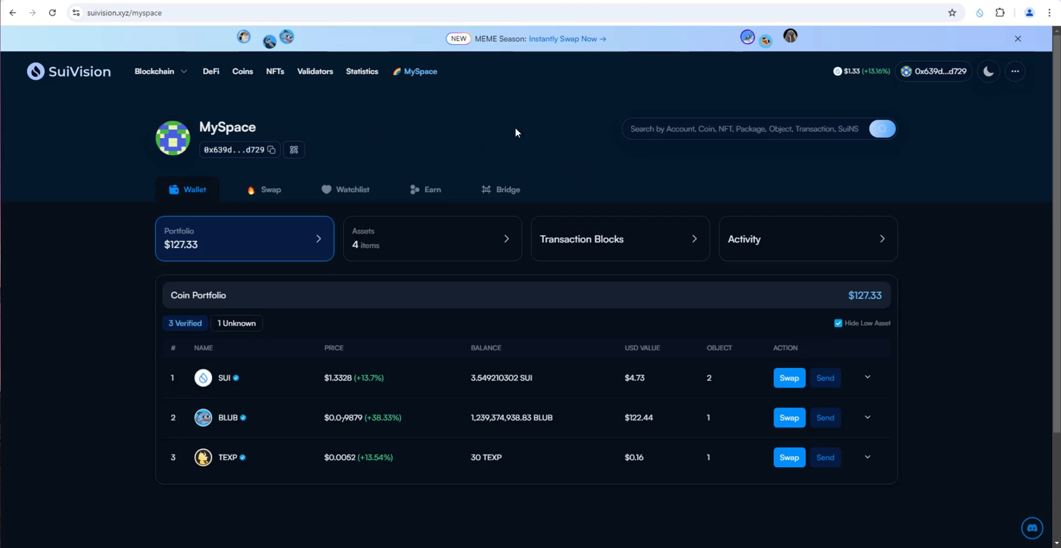
{"action": "mouse_move", "coordinate": [470, 149]}
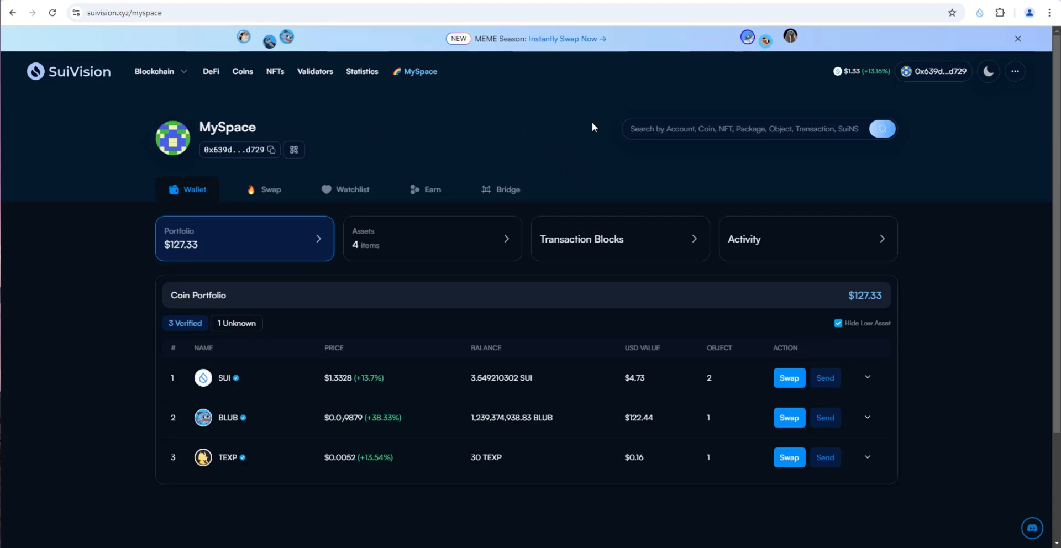
- Review the Watchlist and Earn pool listings, ending on the Bridge section
{"action": "left_click", "coordinate": [352, 188]}
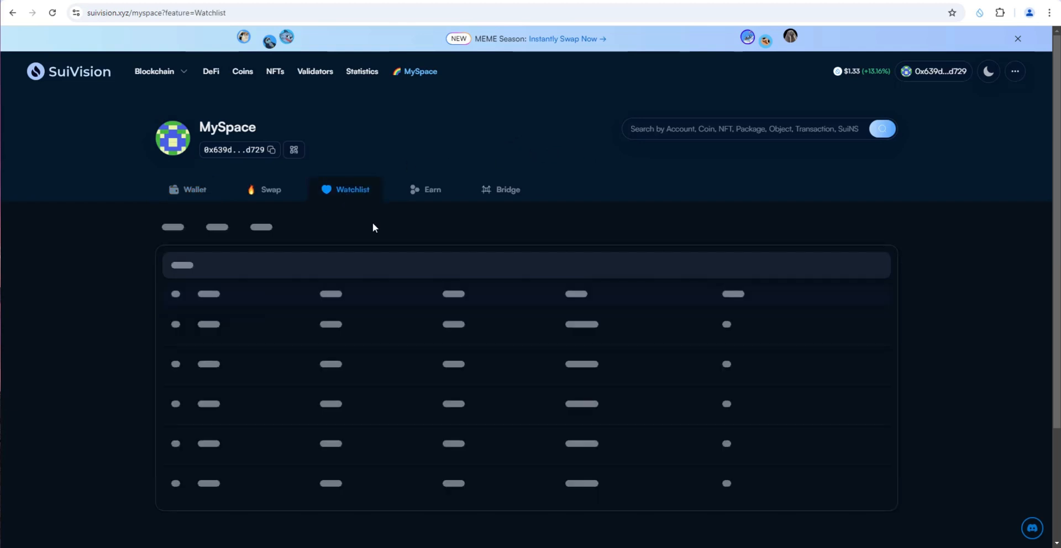
{"action": "left_click", "coordinate": [431, 189]}
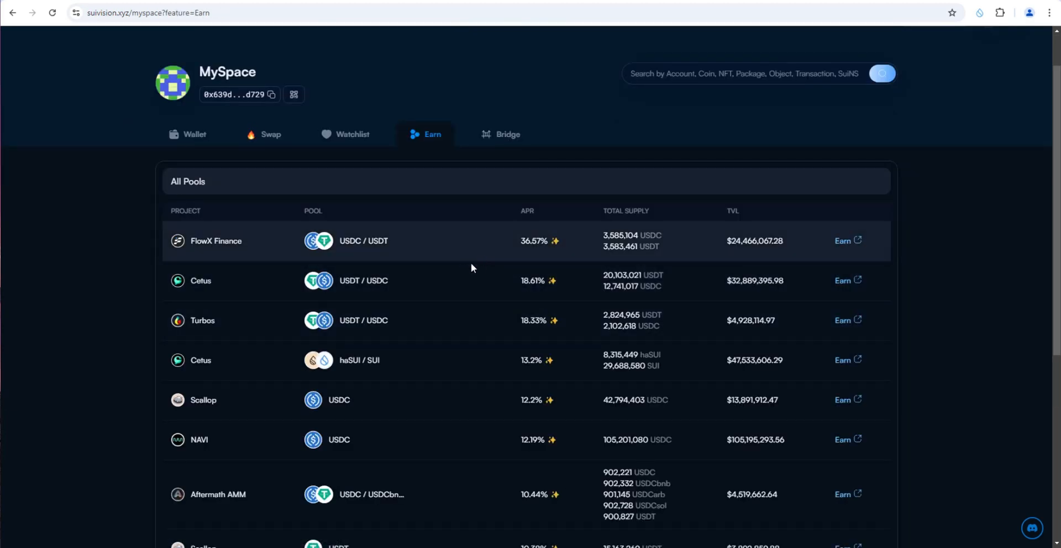
{"action": "scroll", "scroll_direction": "down", "scroll_amount": 3}
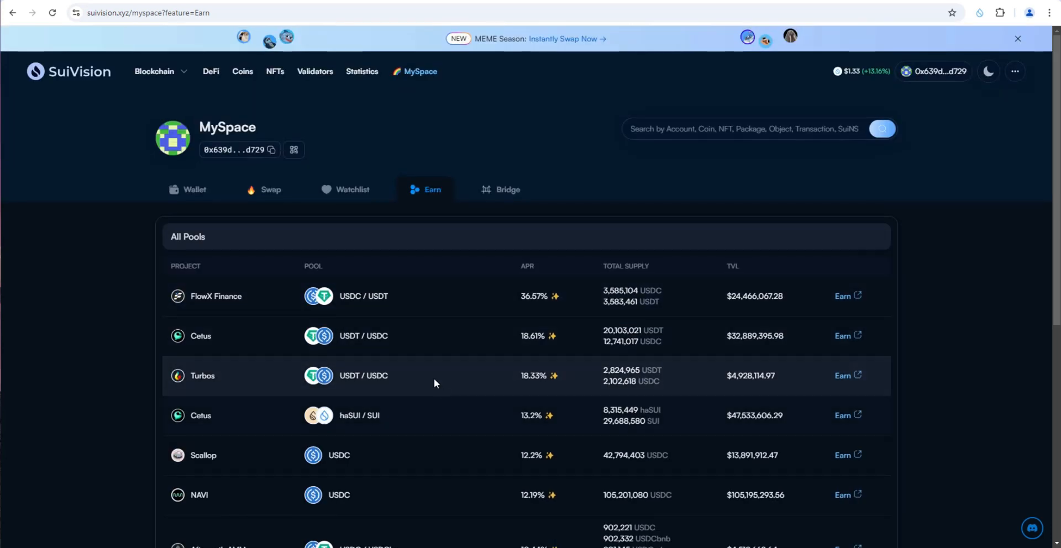
{"action": "left_click", "coordinate": [506, 189]}
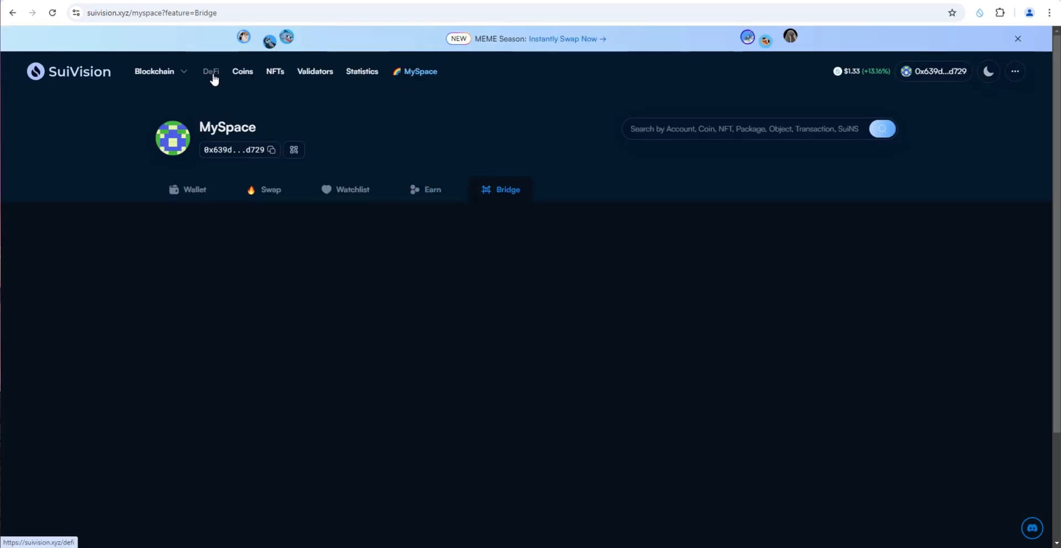
- View the DeFi dashboard's ~$799.8M TVL after glancing at DefiLlama's Sui protocol rankings
{"action": "left_click", "coordinate": [210, 71]}
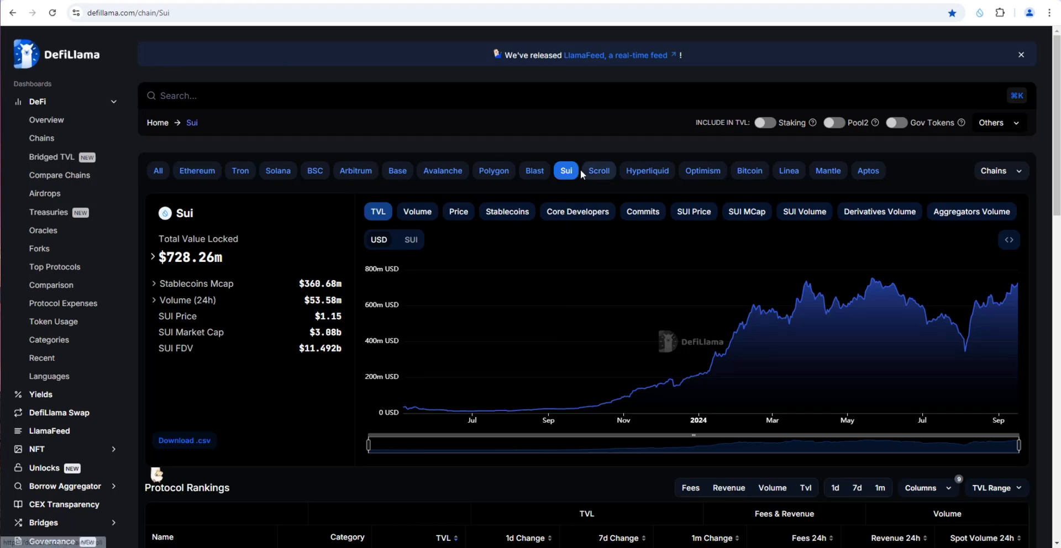
{"action": "scroll", "scroll_direction": "down", "scroll_amount": 3}
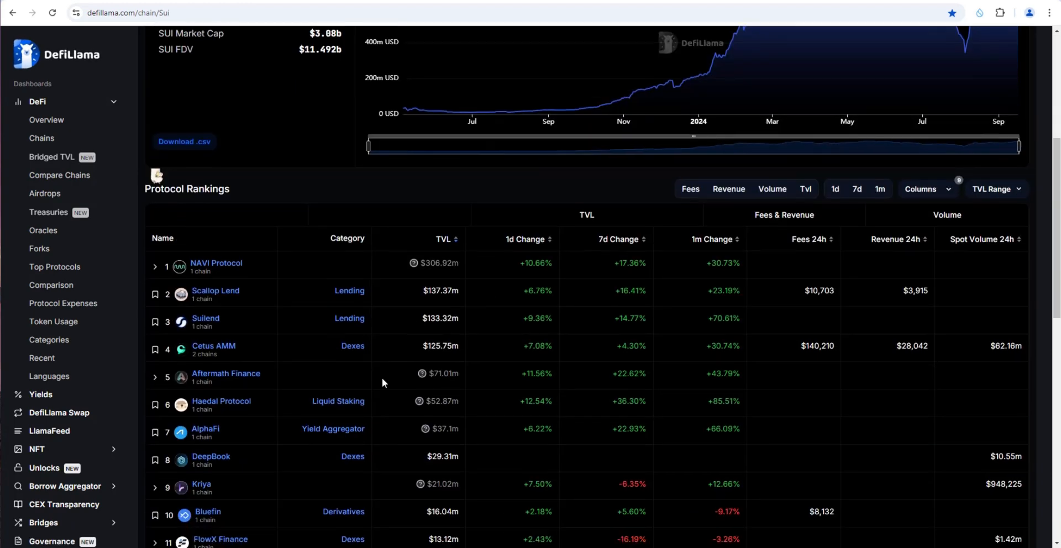
{"action": "left_click", "coordinate": [121, 12]}
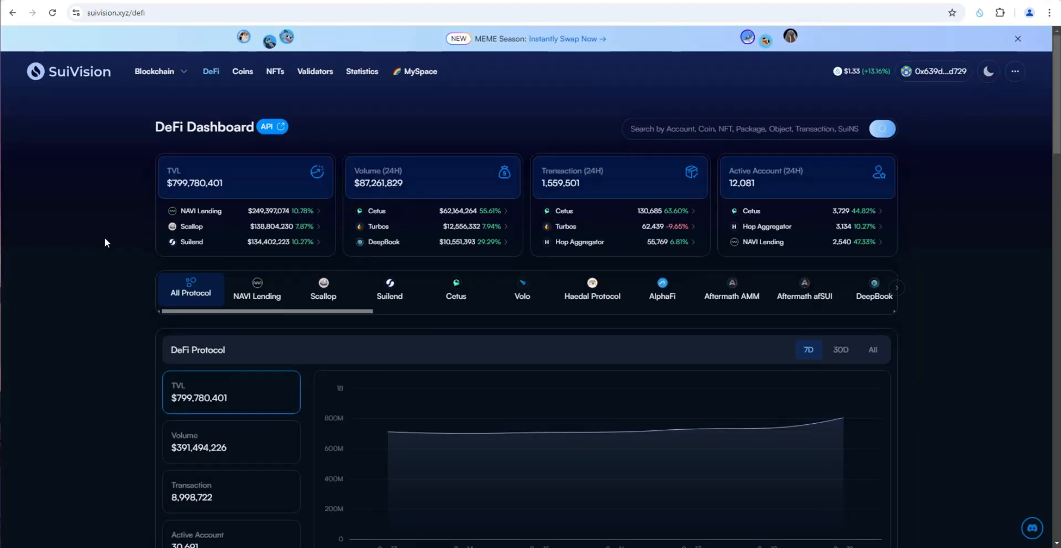
{"action": "mouse_move", "coordinate": [134, 224]}
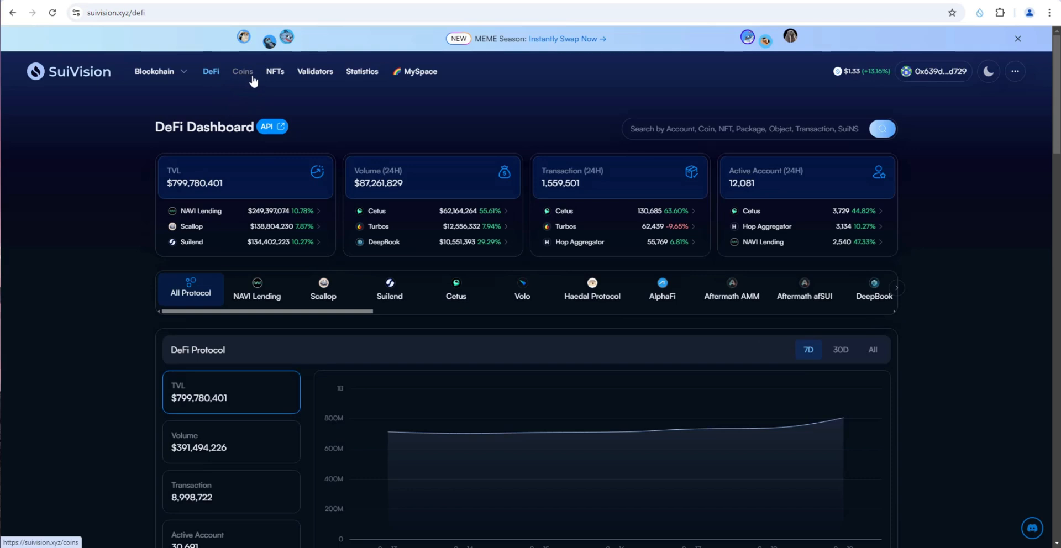
- View the NFT dashboard's 2,999 collections, then the Marketplaces list led by TradePort at 15,606 SUI
{"action": "left_click", "coordinate": [274, 71]}
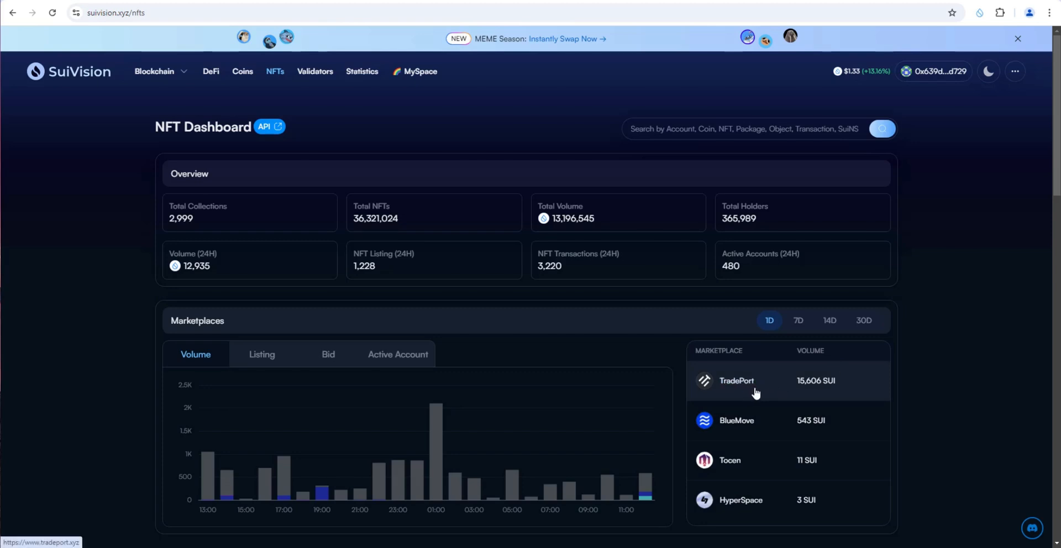
{"action": "mouse_move", "coordinate": [773, 433]}
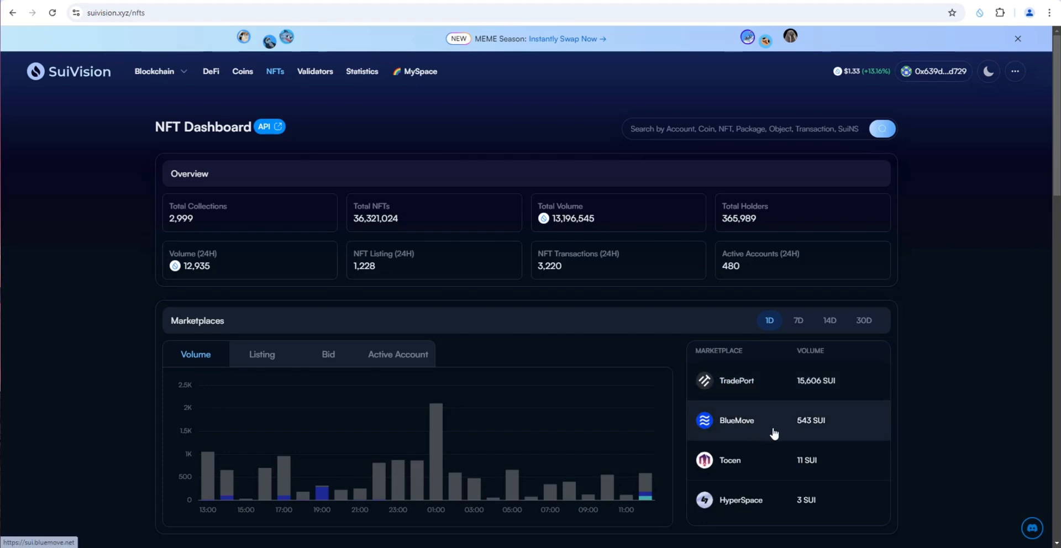
{"action": "mouse_move", "coordinate": [100, 299]}
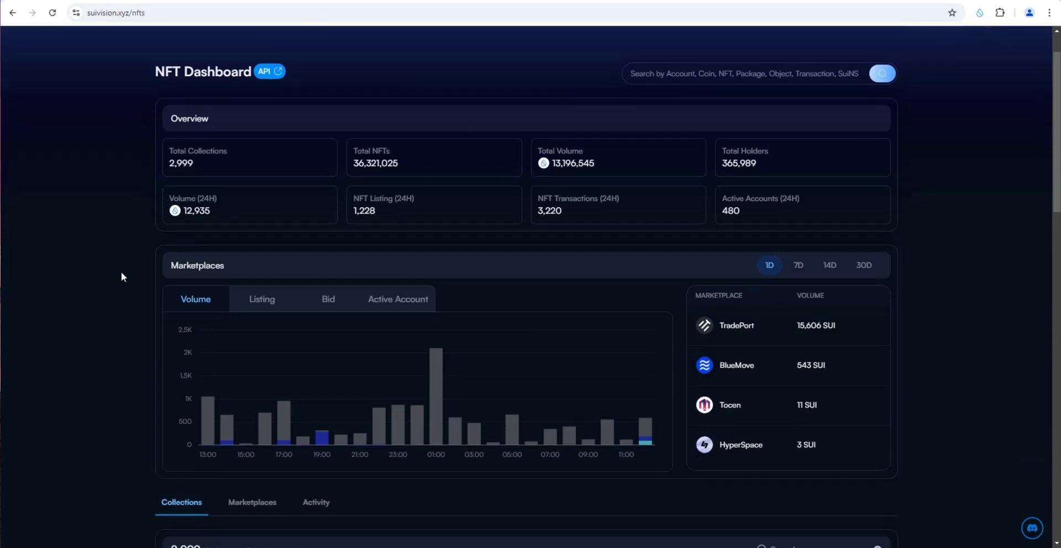
{"action": "scroll", "scroll_direction": "down", "scroll_amount": 3}
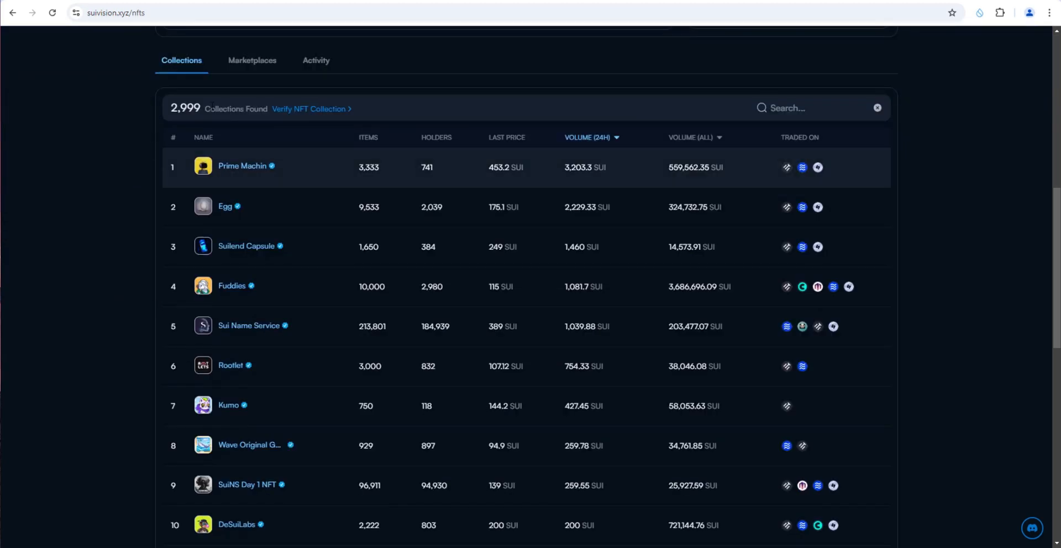
{"action": "mouse_move", "coordinate": [290, 183]}
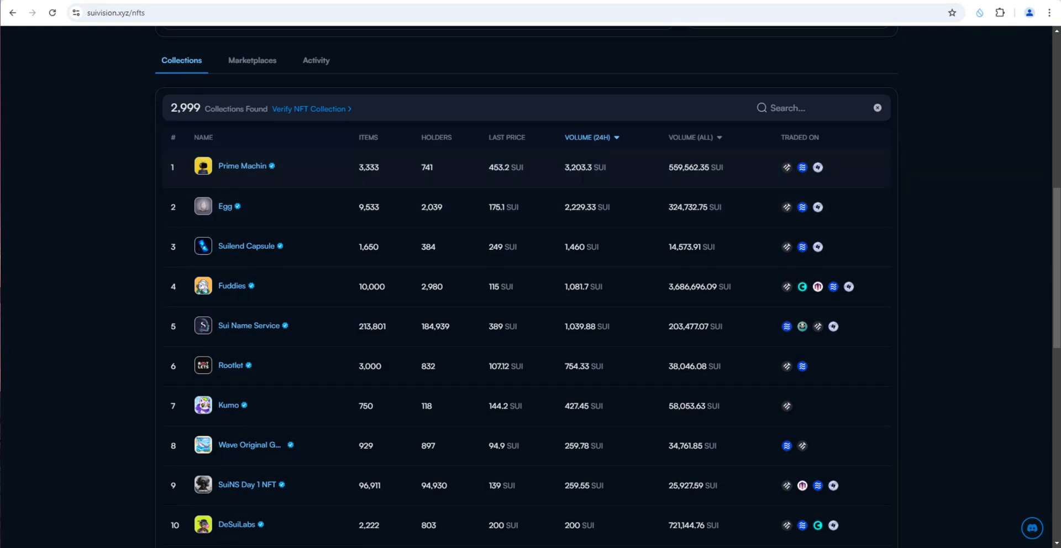
{"action": "left_click", "coordinate": [252, 60]}
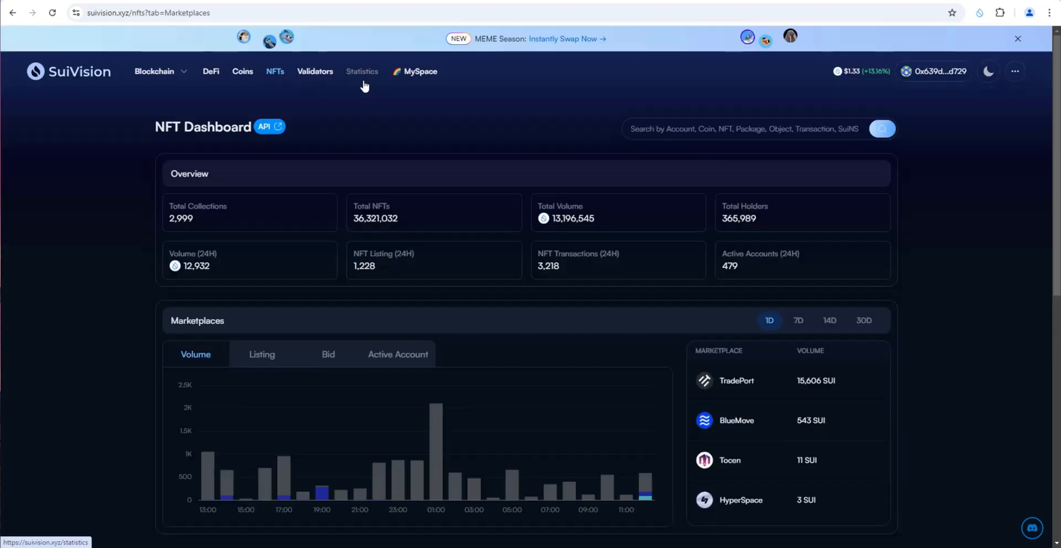
- View the Statistics charts of transaction blocks, transactions and active accounts down to the Account section
{"action": "left_click", "coordinate": [362, 70]}
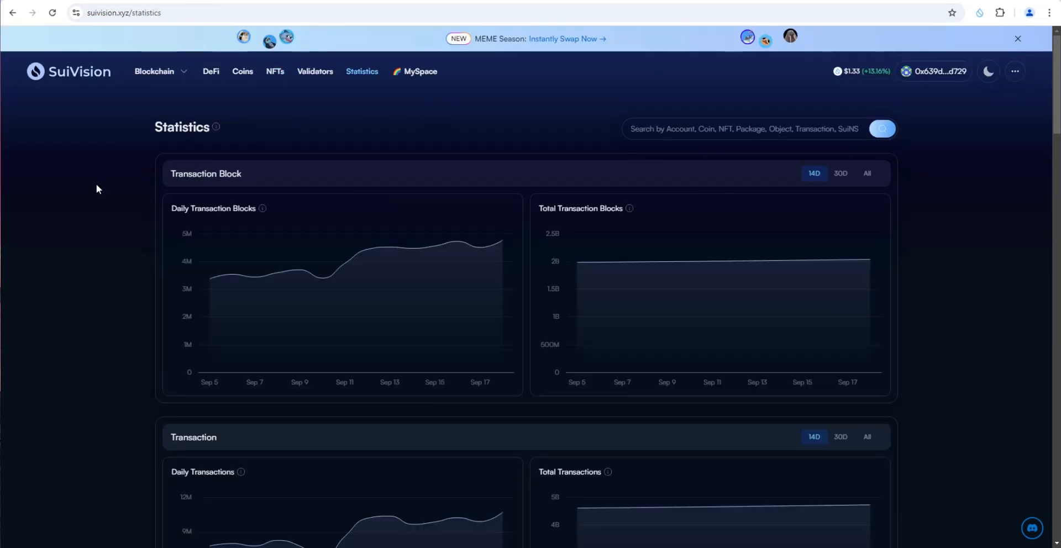
{"action": "mouse_move", "coordinate": [93, 233]}
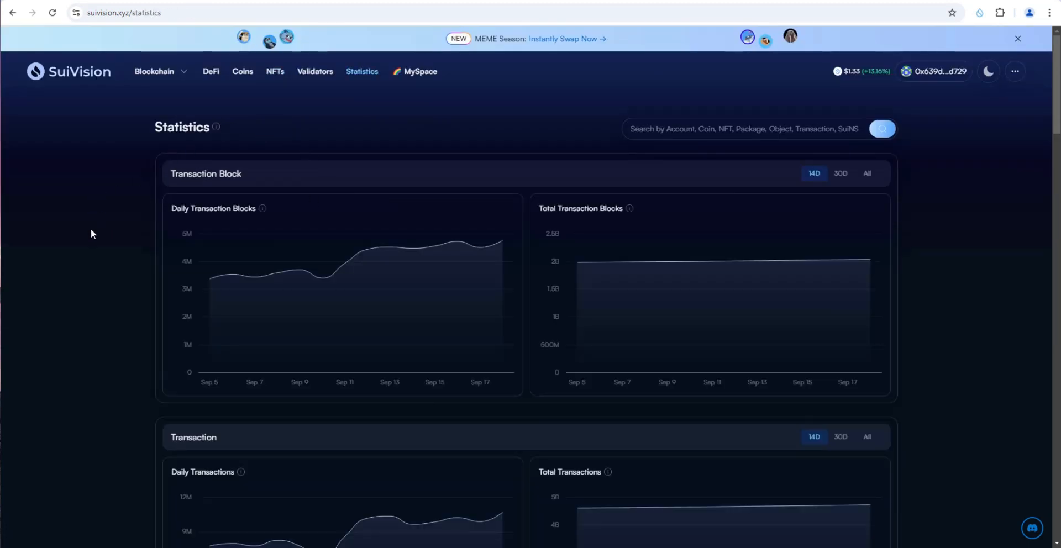
{"action": "scroll", "scroll_direction": "down", "scroll_amount": 3}
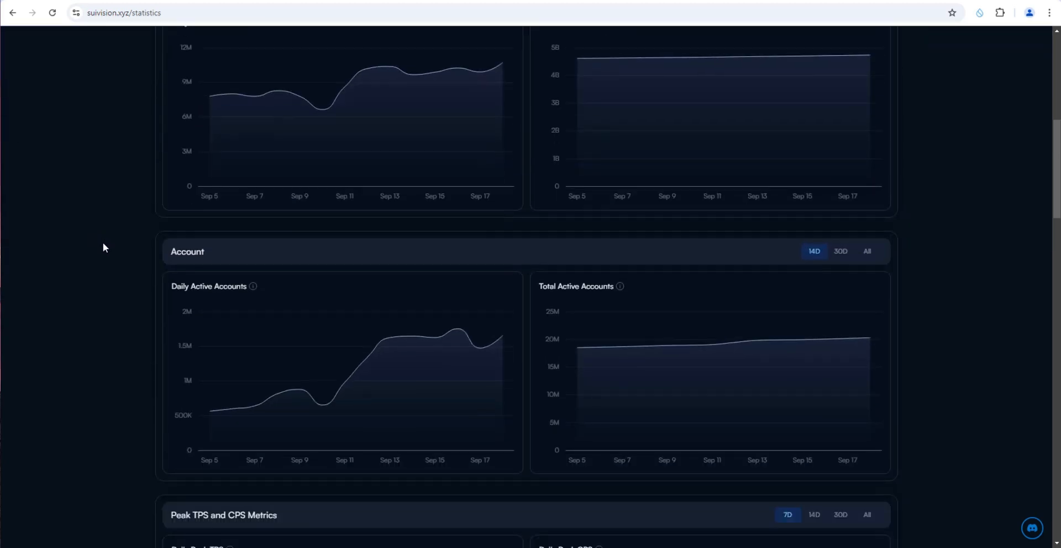
{"action": "scroll", "scroll_direction": "down", "scroll_amount": 3}
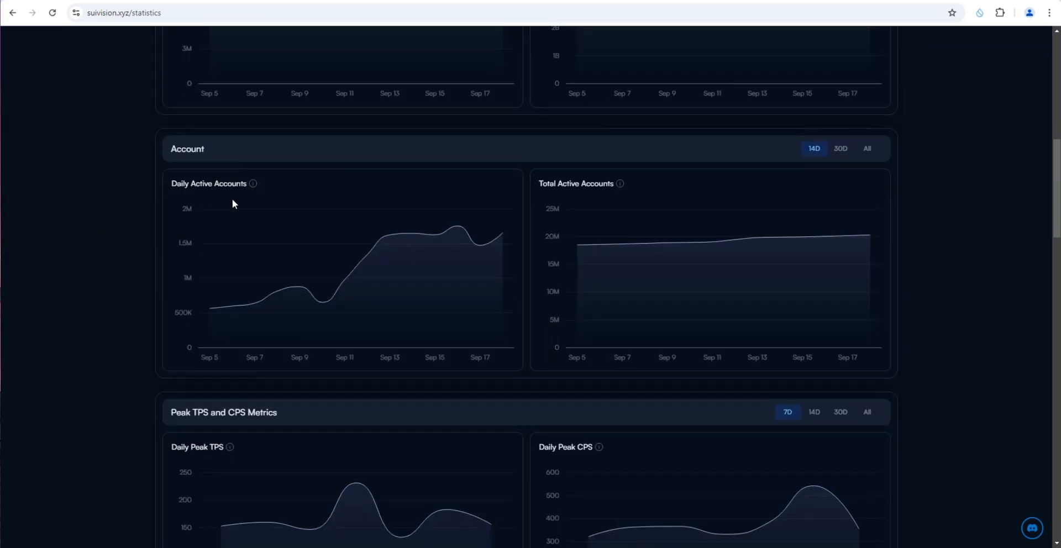
{"action": "mouse_move", "coordinate": [435, 239]}
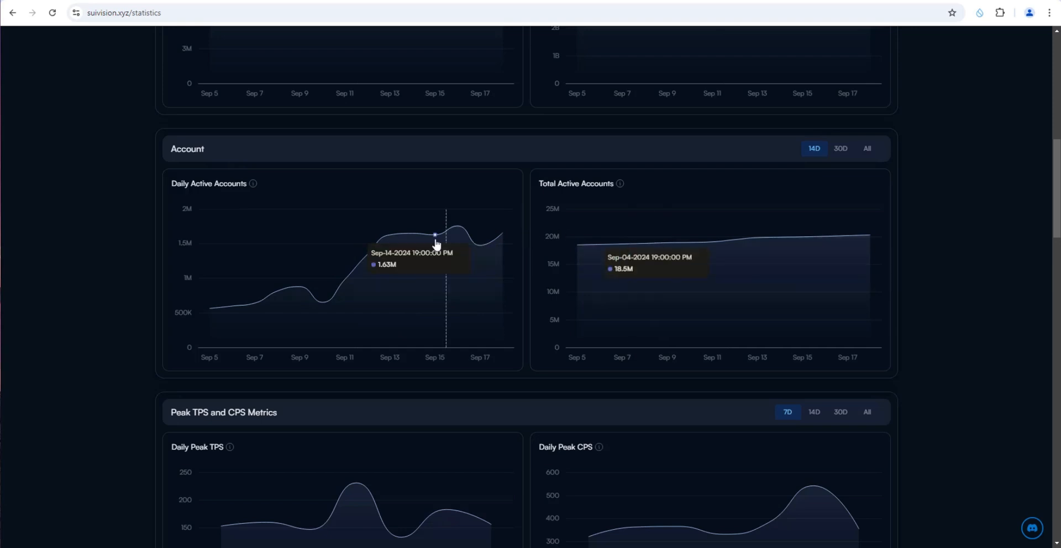
{"action": "scroll", "scroll_direction": "down", "scroll_amount": 3}
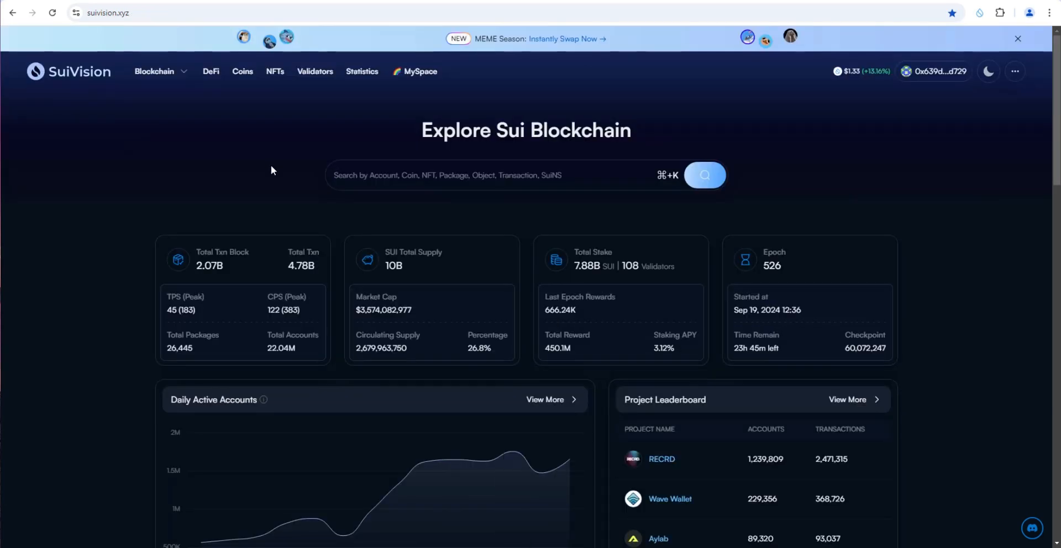
{"action": "mouse_move", "coordinate": [320, 148]}
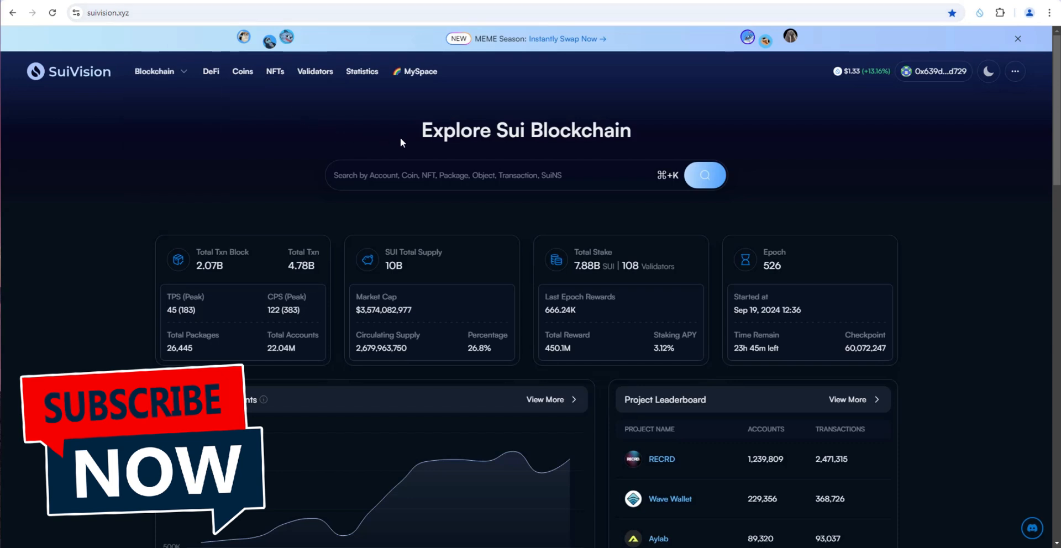
{"action": "mouse_move", "coordinate": [264, 134]}
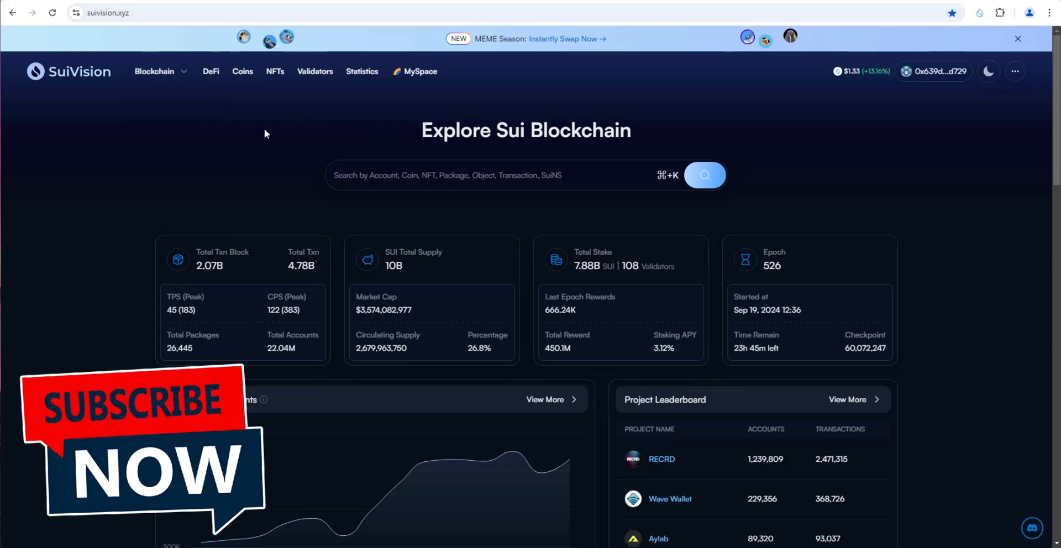
- Go to suiscan.xyz/mainnet/home and view the Daily Active Accounts chart and RECRD-led Project Leaderboard
{"action": "type", "text": "suiscan.xyz/mainnet/home"}
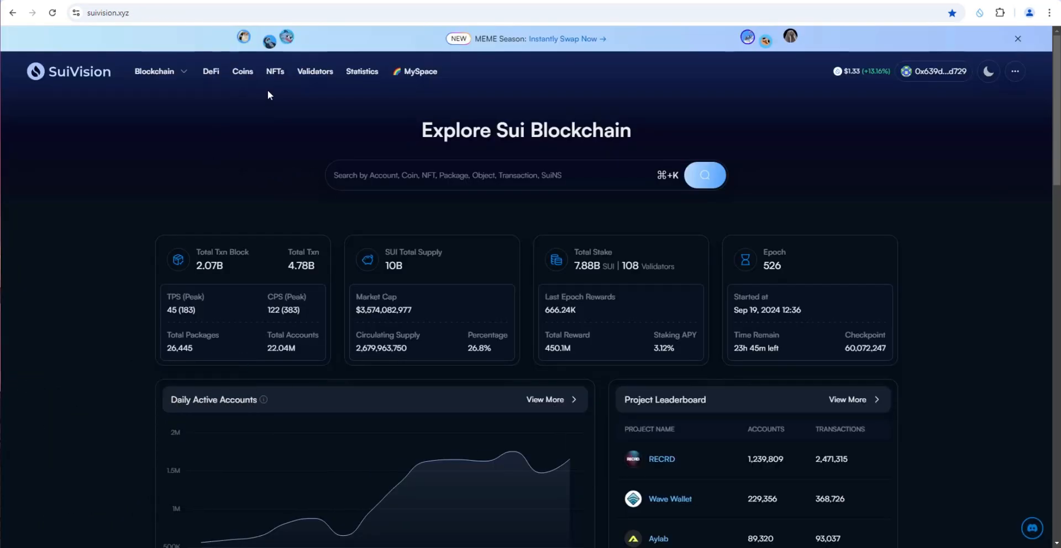
{"action": "mouse_move", "coordinate": [655, 218]}
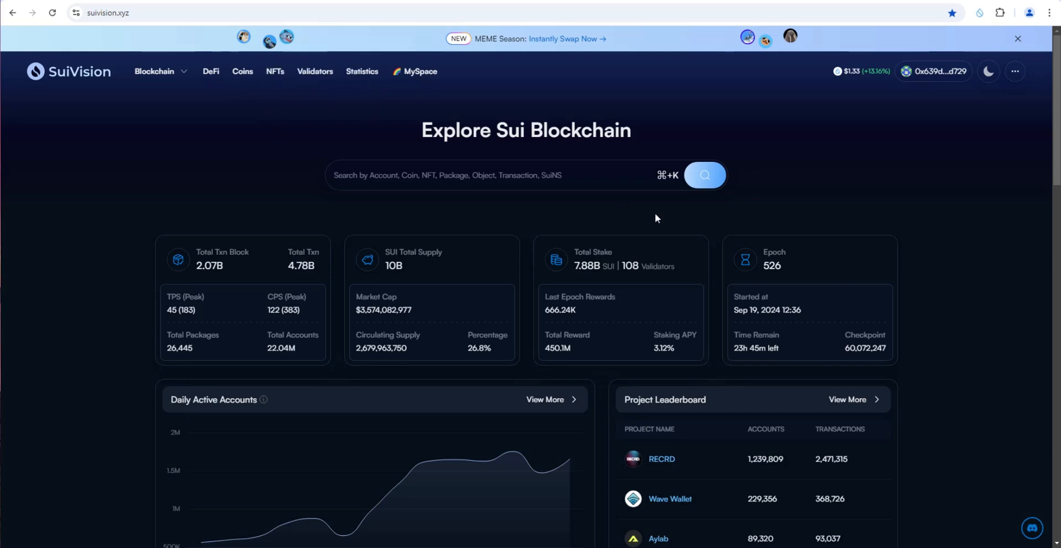
{"action": "mouse_move", "coordinate": [86, 149]}
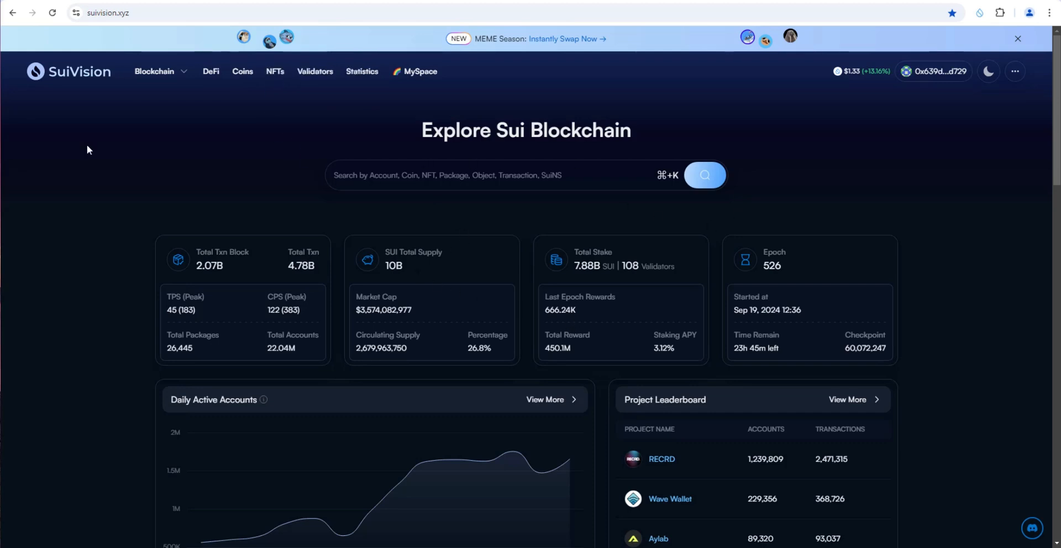
{"action": "mouse_move", "coordinate": [319, 227]}
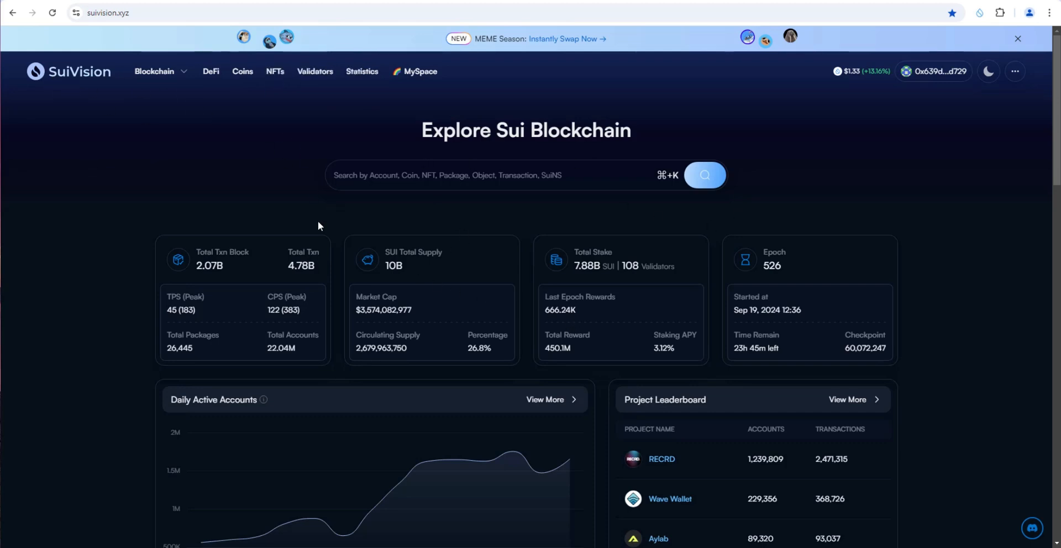
{"action": "mouse_move", "coordinate": [553, 116]}
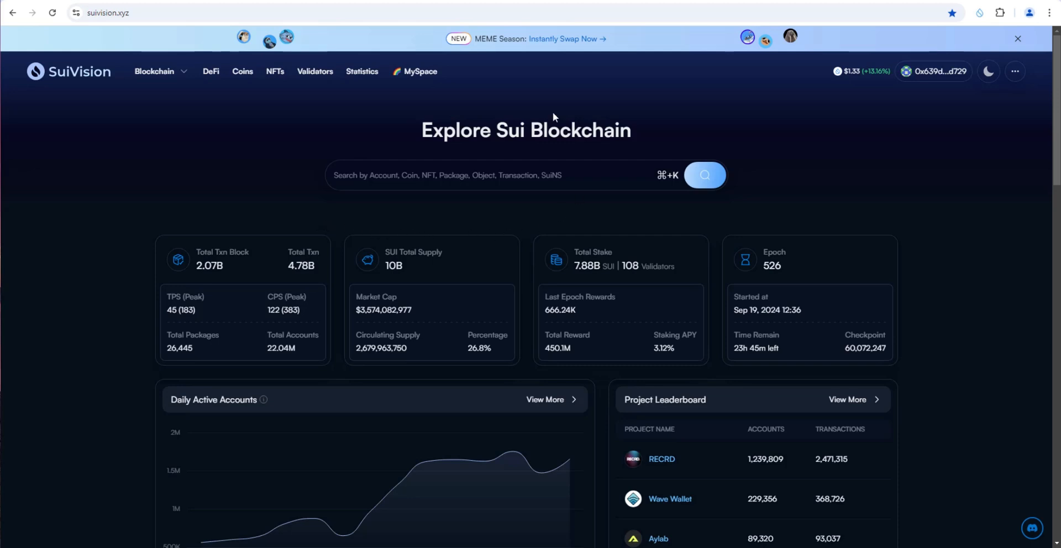
{"action": "scroll", "scroll_direction": "down", "scroll_amount": 3}
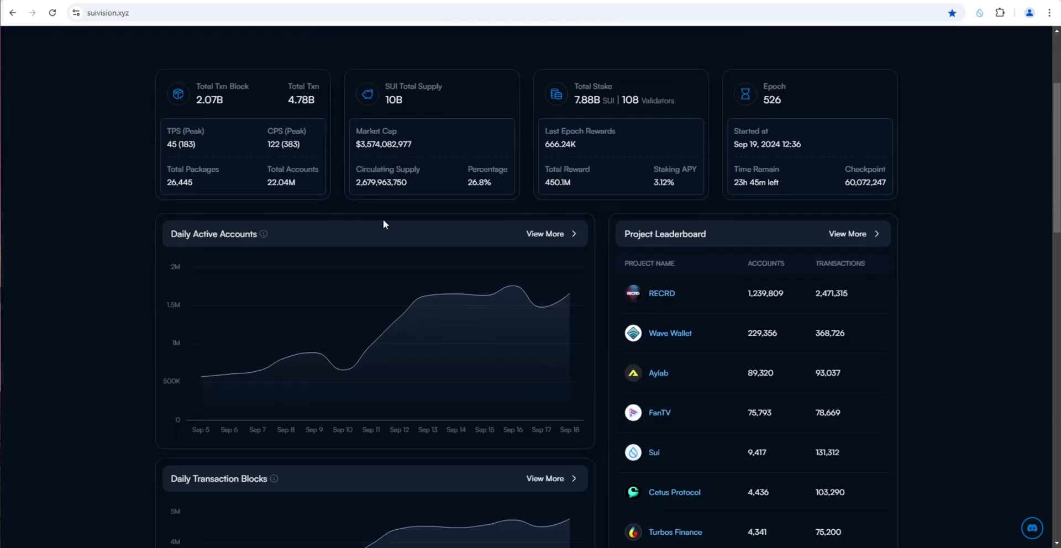